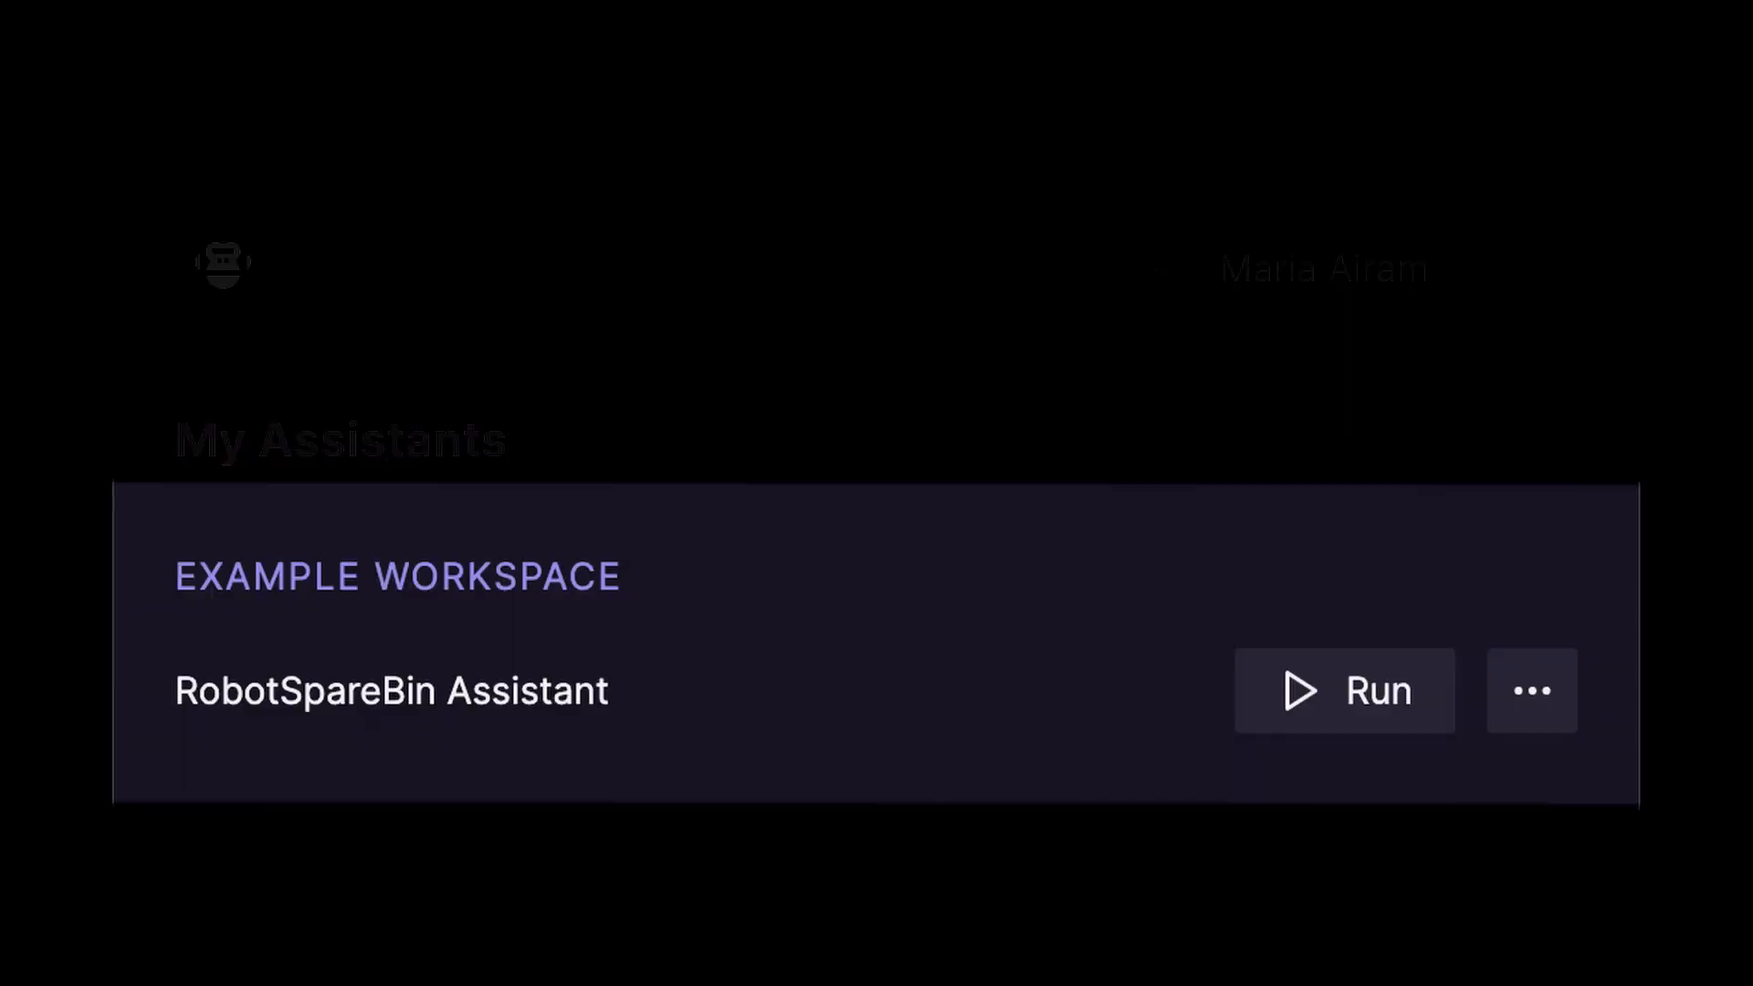
Run RobotSpareBin Assistant and pick ExampleExcelFile.xlsx as the sales data file
click(1343, 690)
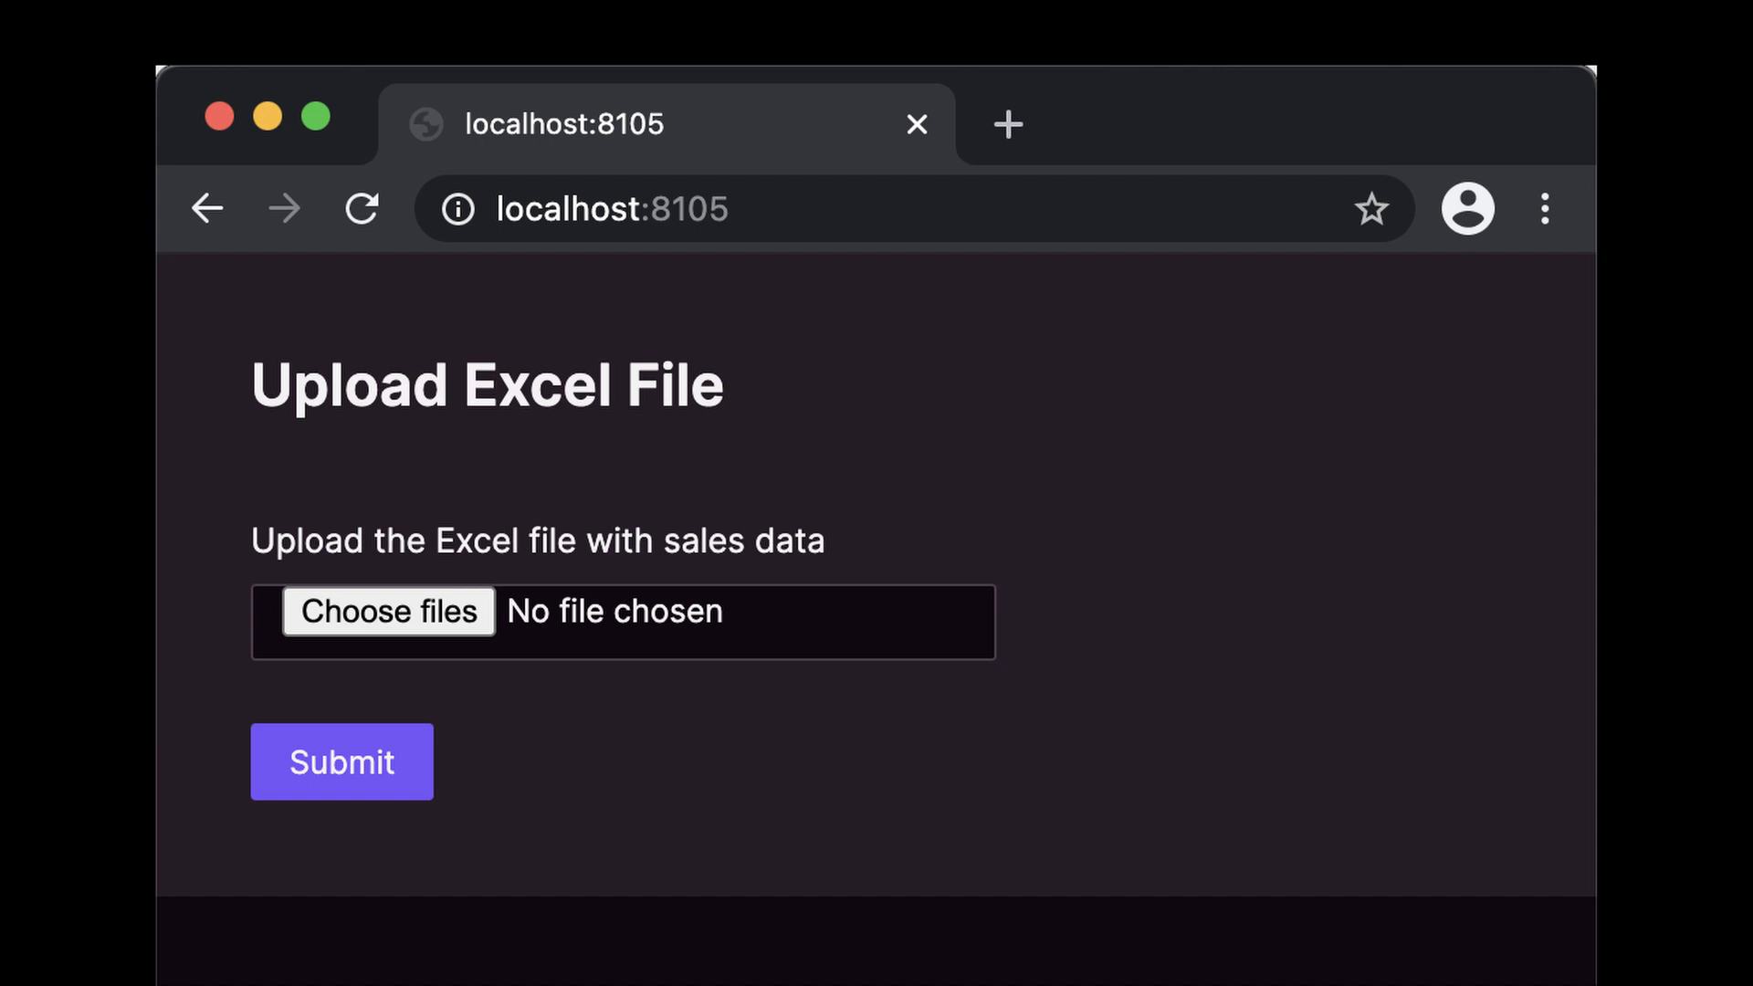
click(389, 610)
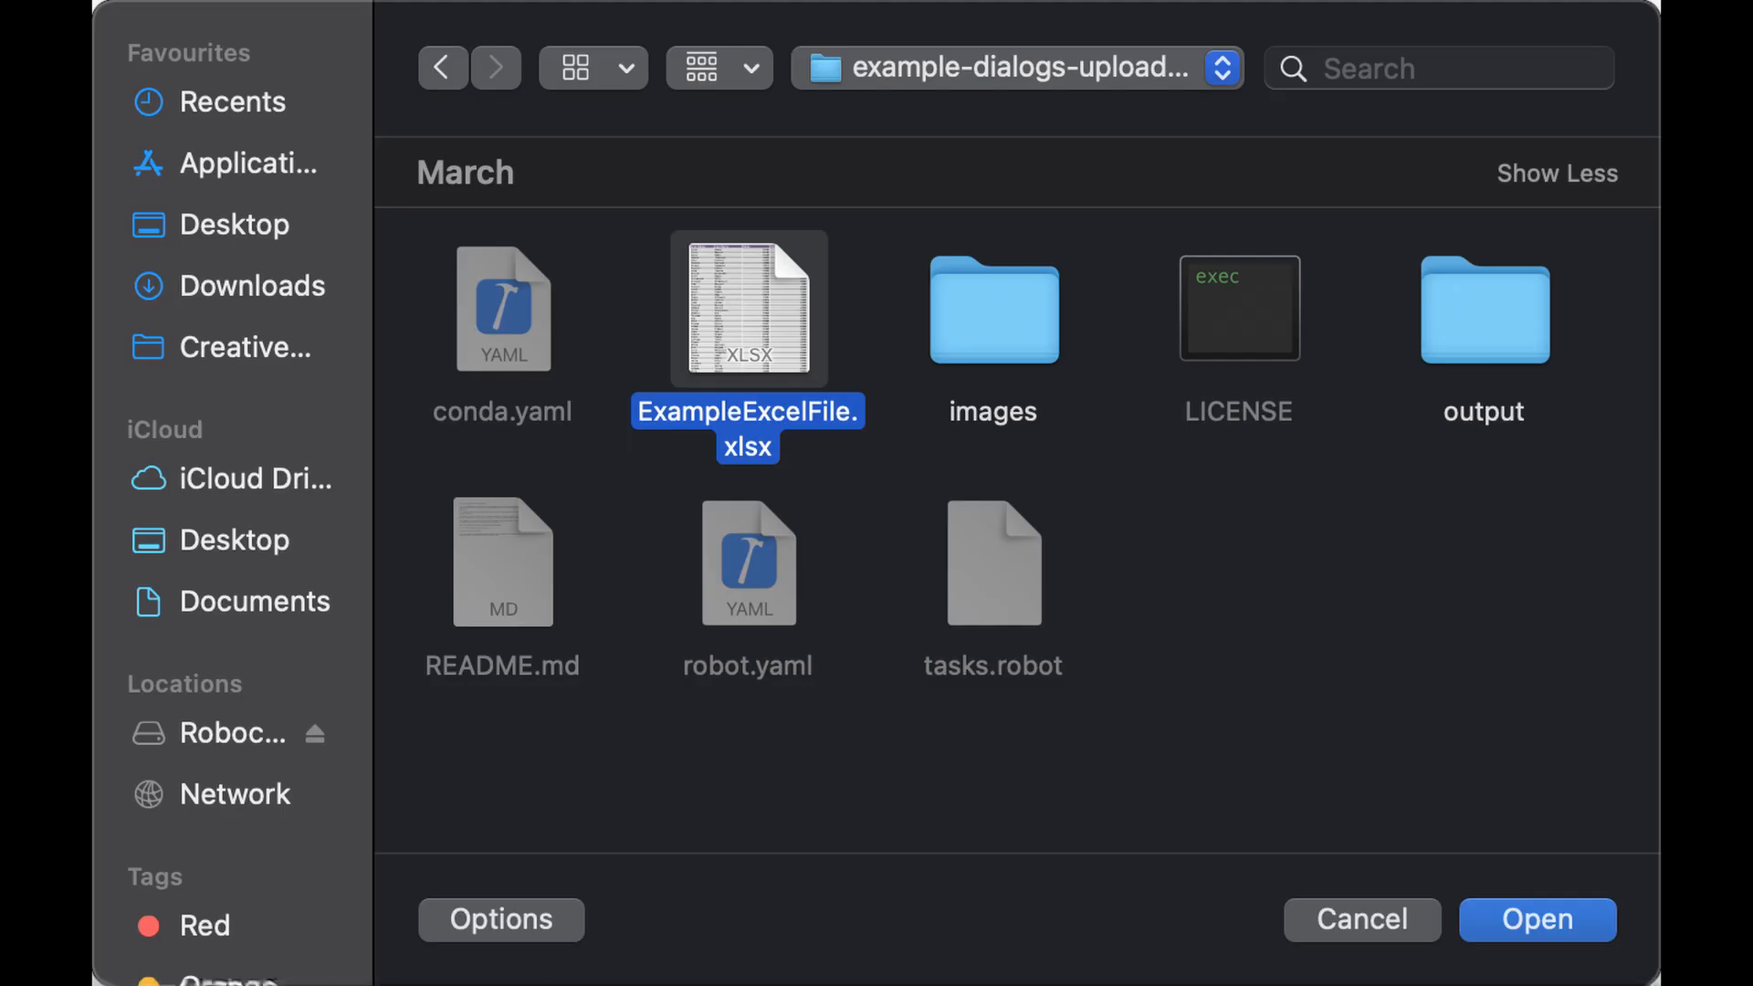
click(1535, 919)
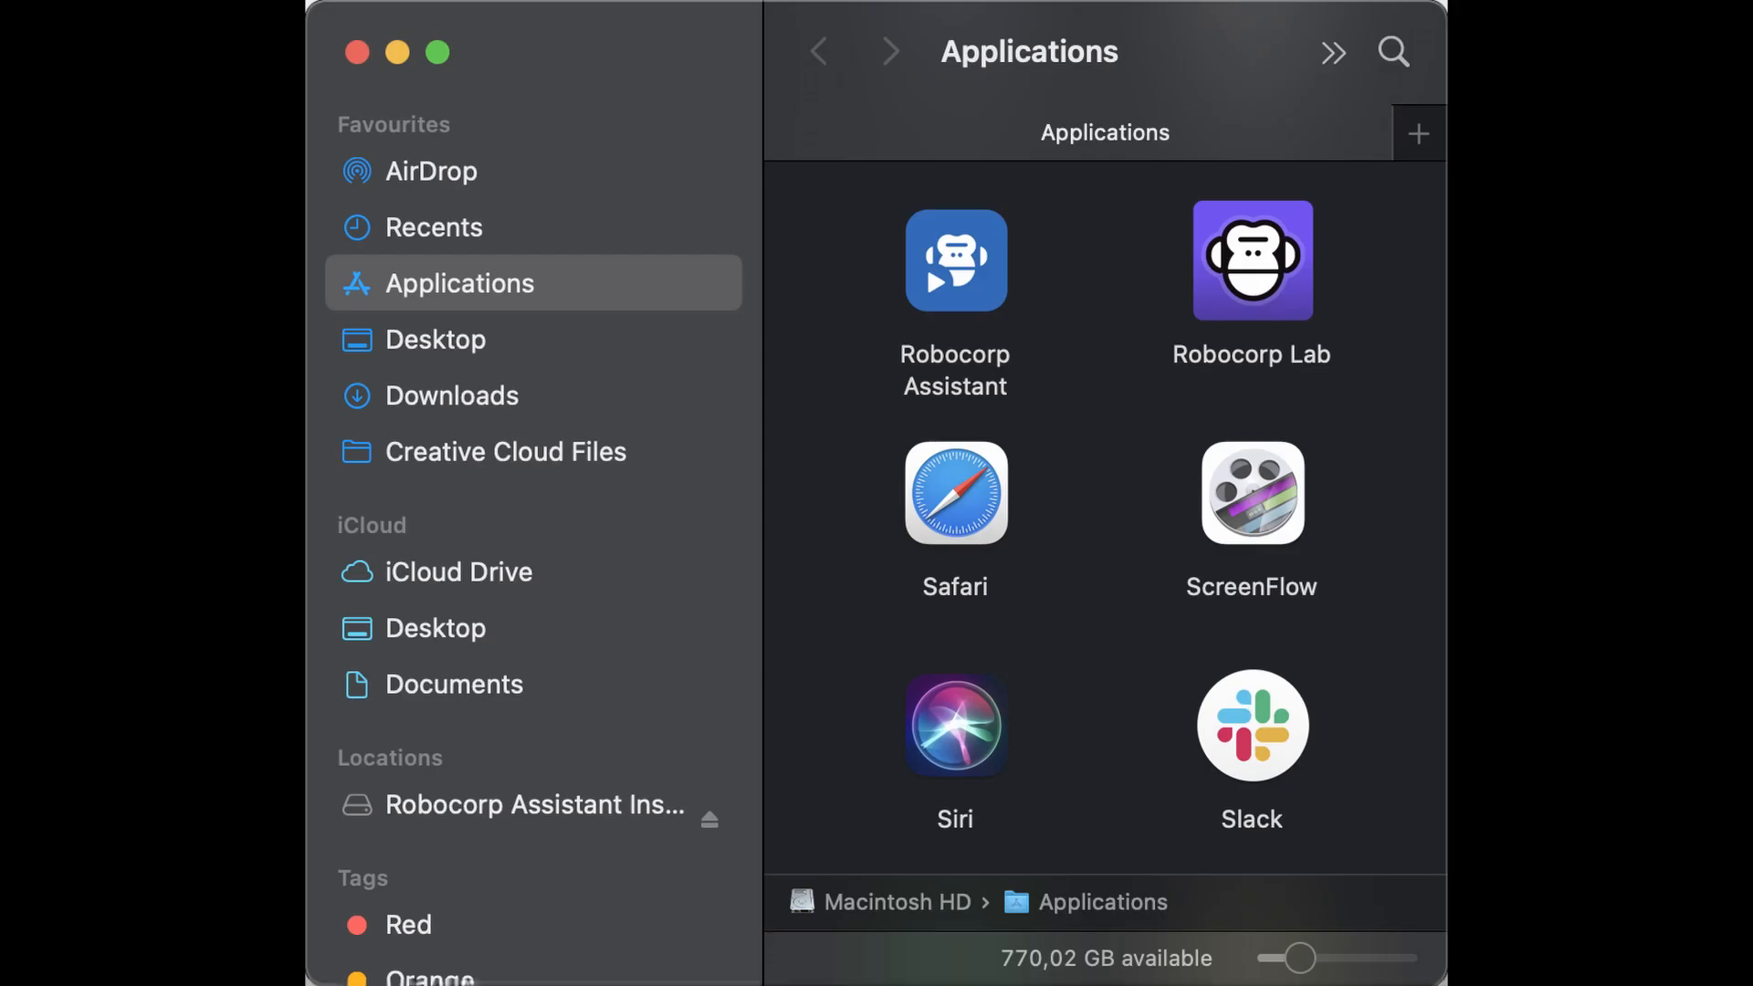
Launch Robocorp Assistant from the Finder Applications folder
click(954, 262)
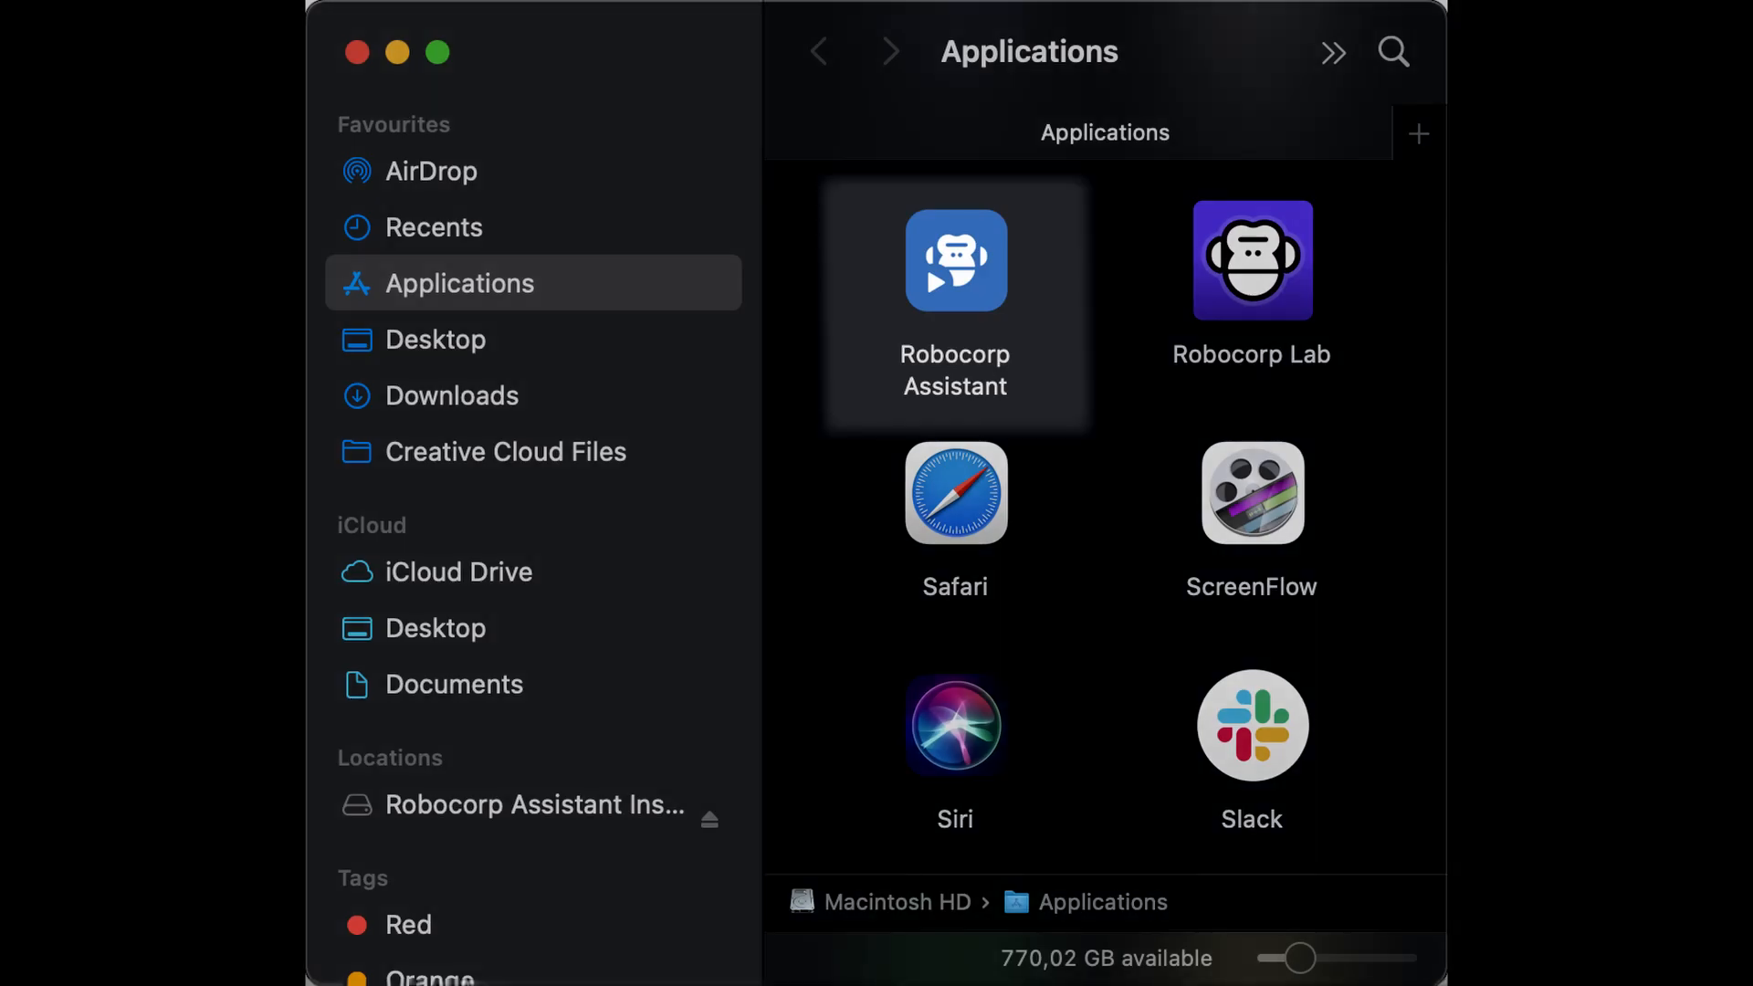
double_click(955, 262)
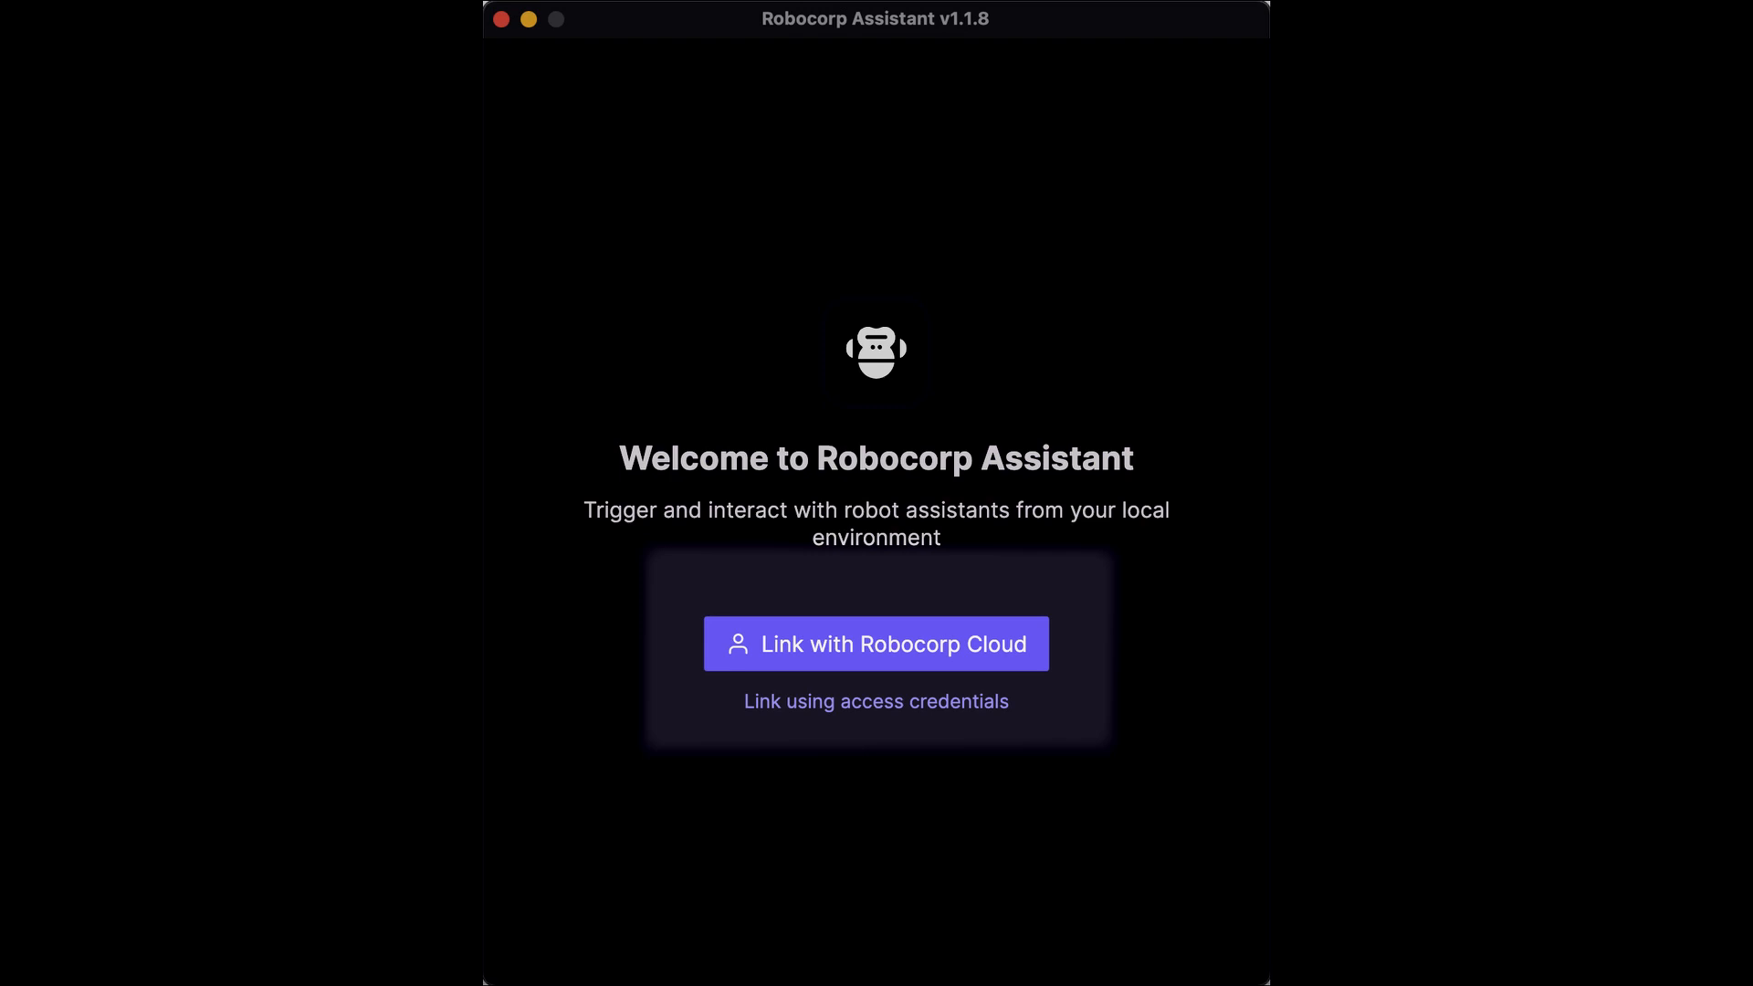
Start linking Robocorp Assistant with a Robocorp Cloud account
click(875, 643)
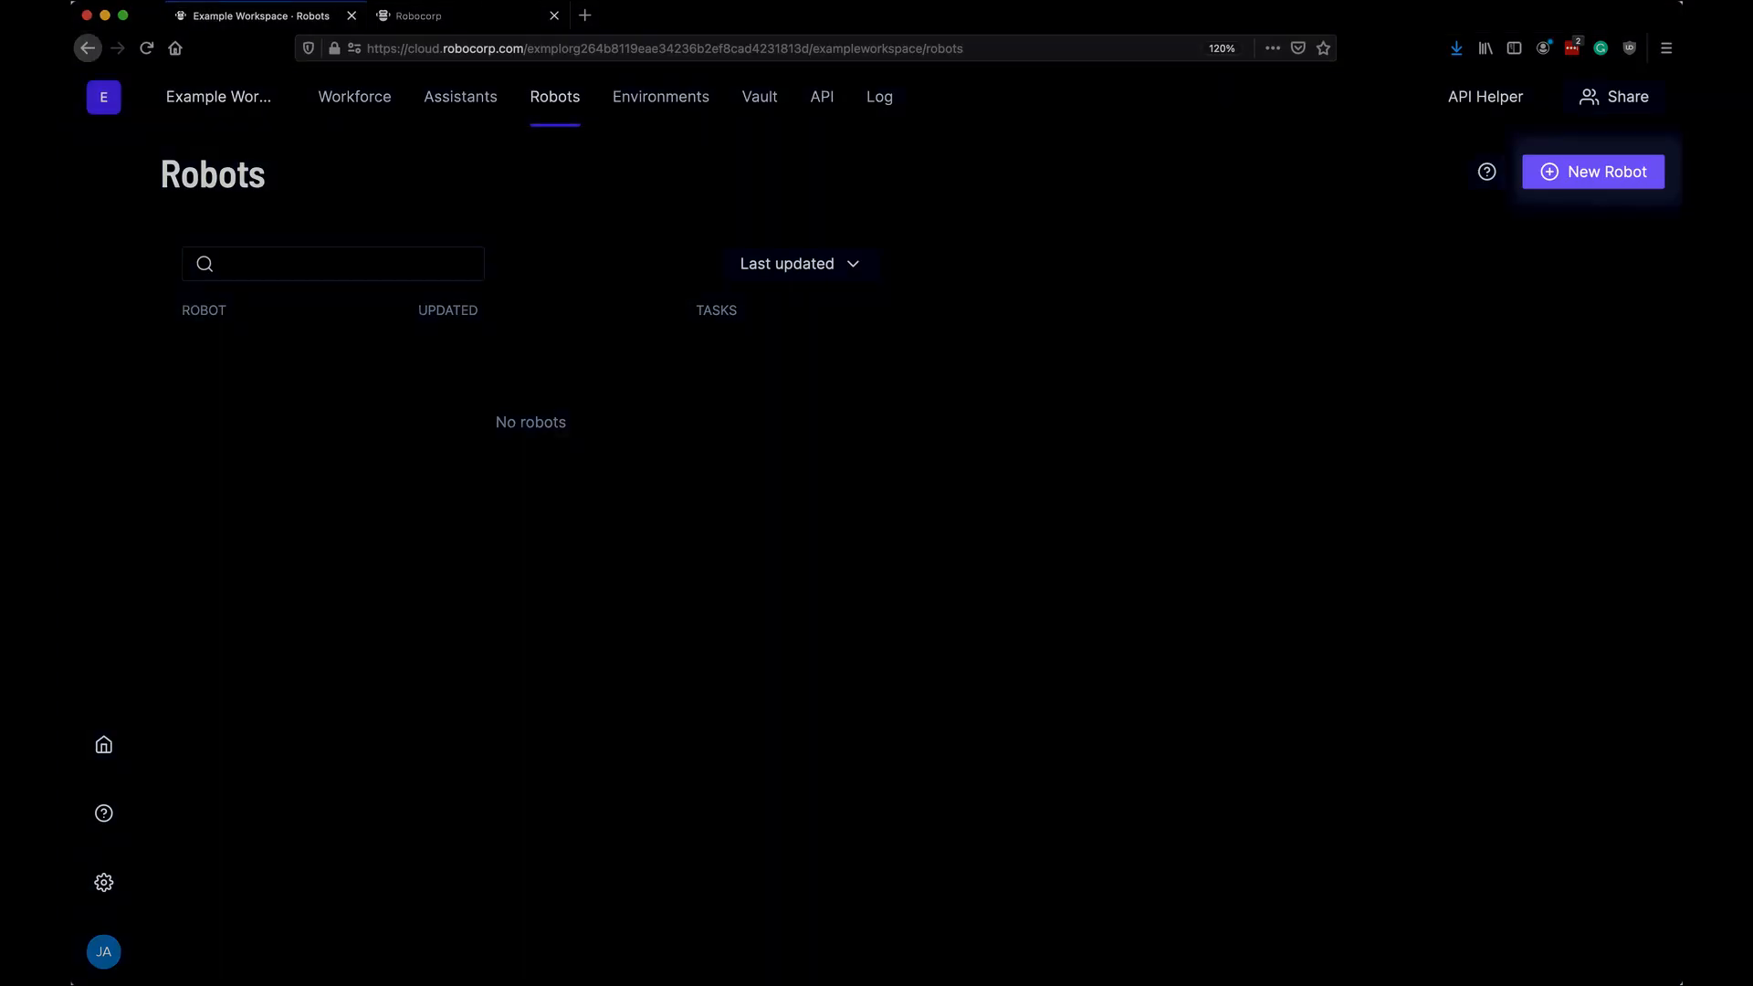
Open the Add robot dialog and go to the Upload File With Dialogs robot page
click(1592, 171)
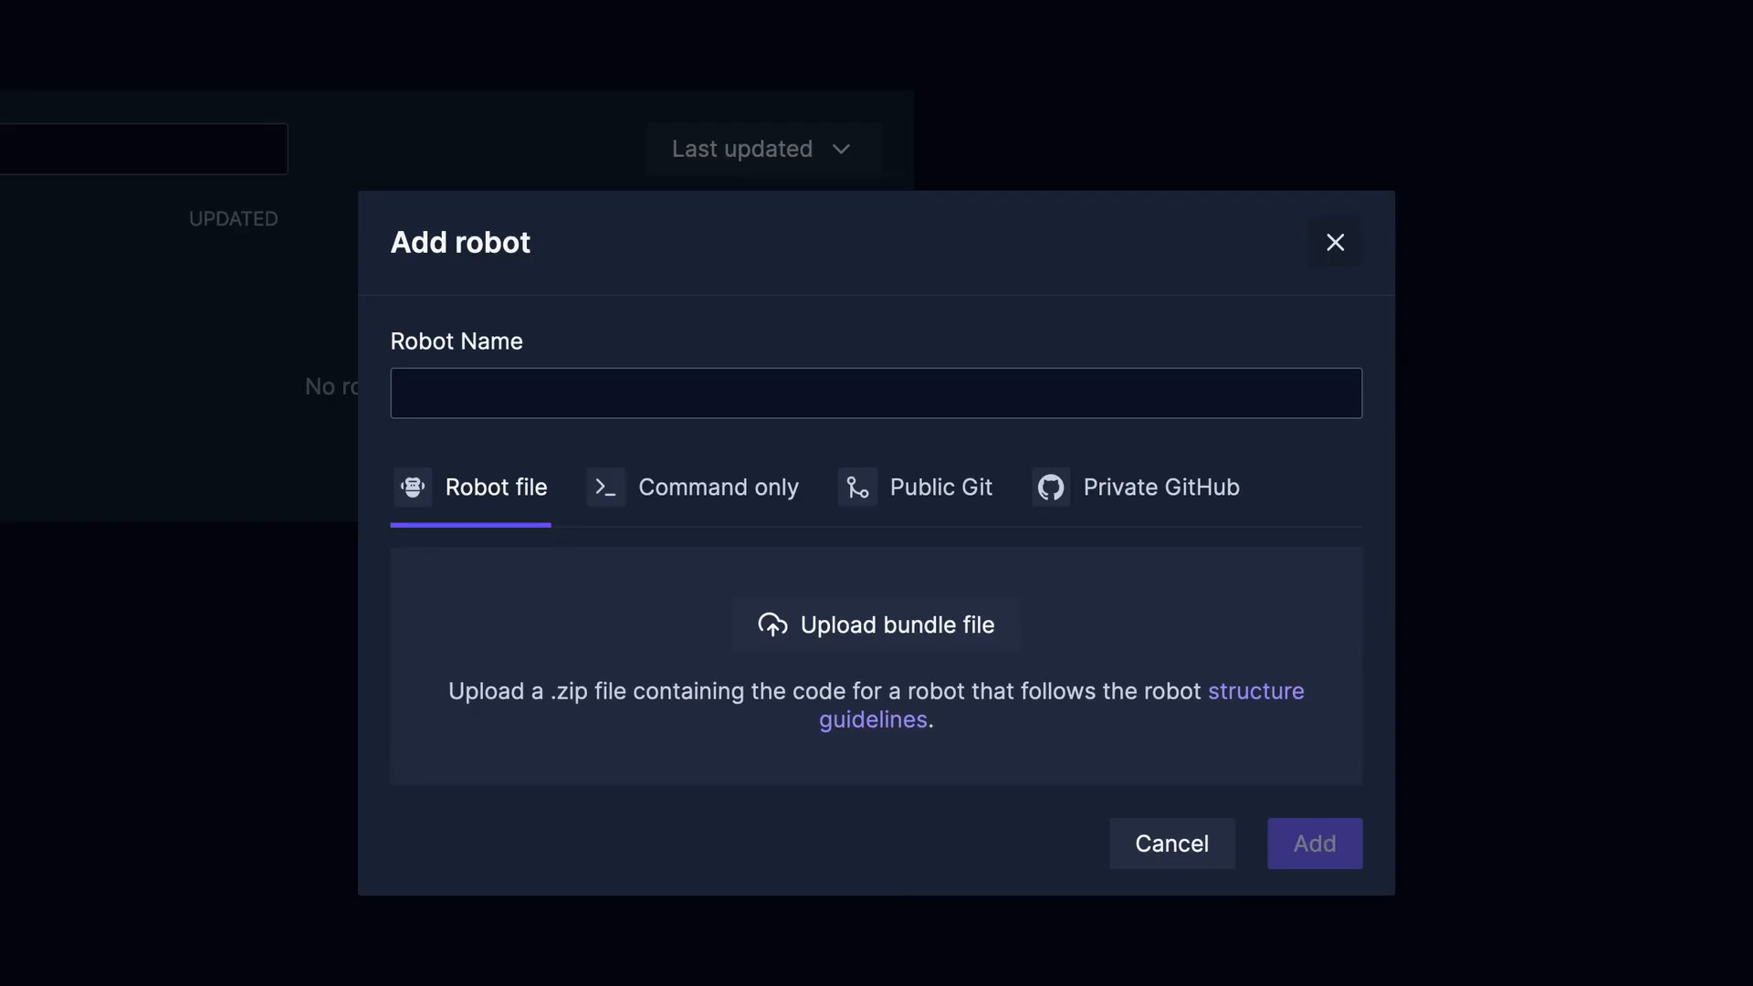
click(941, 486)
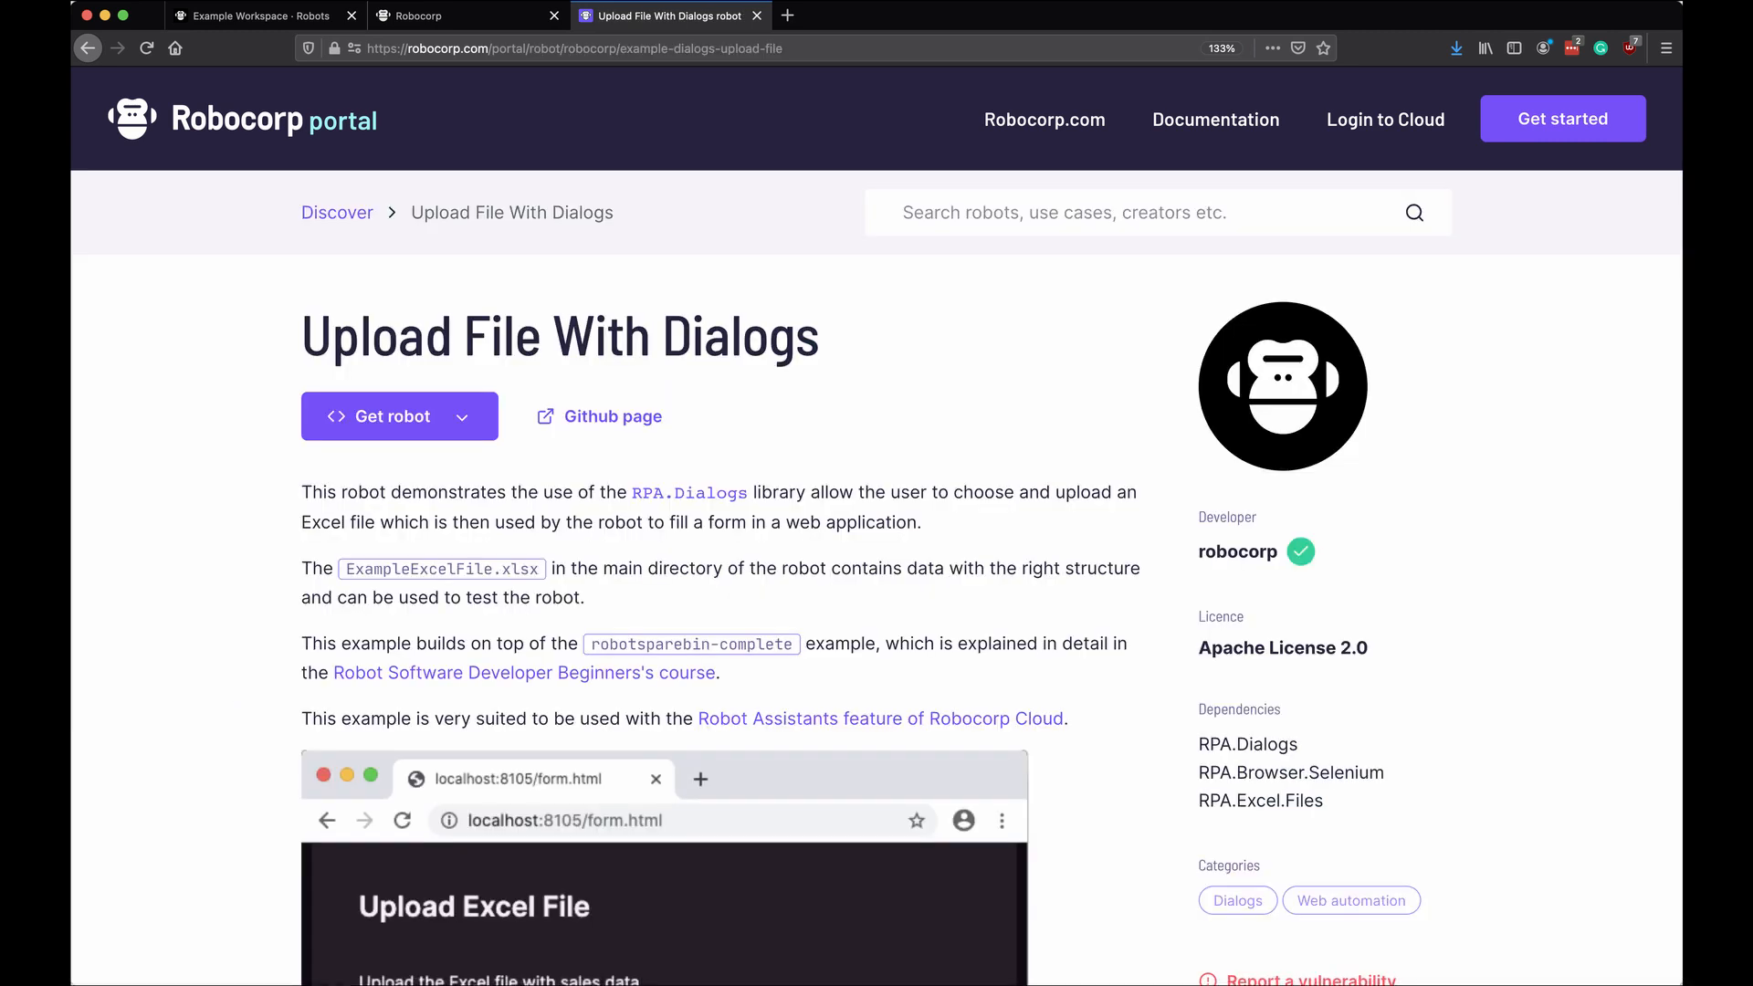
Get the Upload File With Dialogs robot via its Git URL into Add robot
click(391, 417)
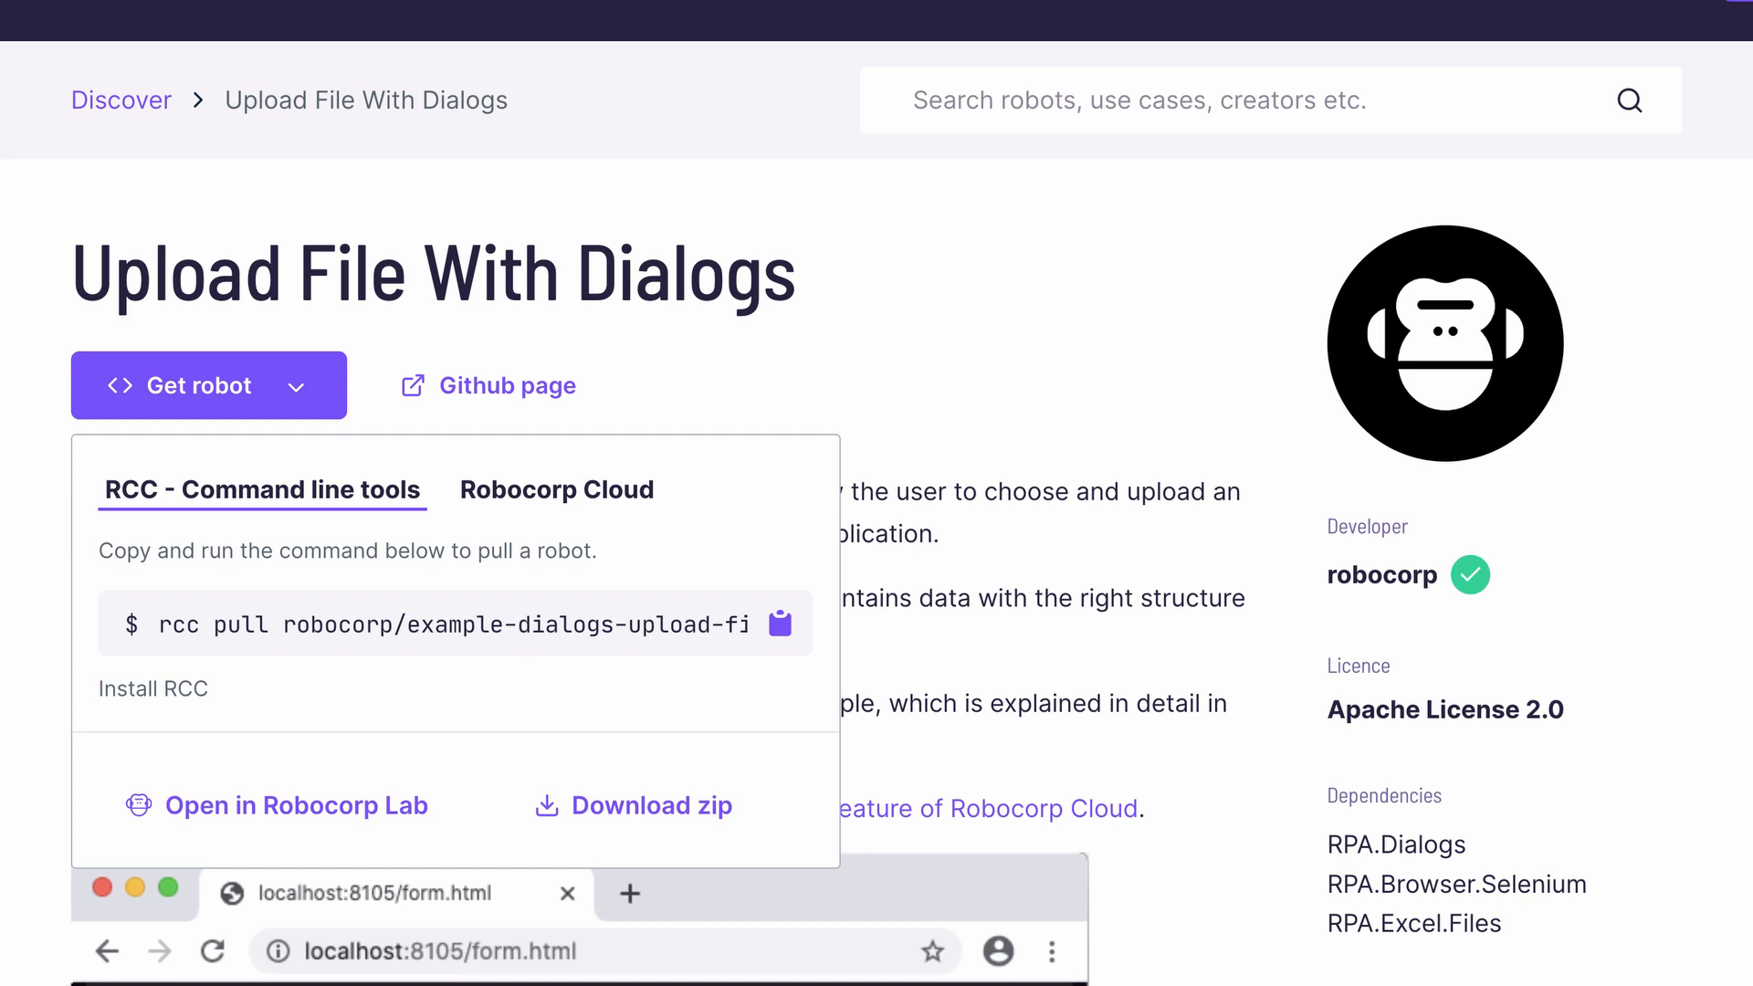
click(556, 490)
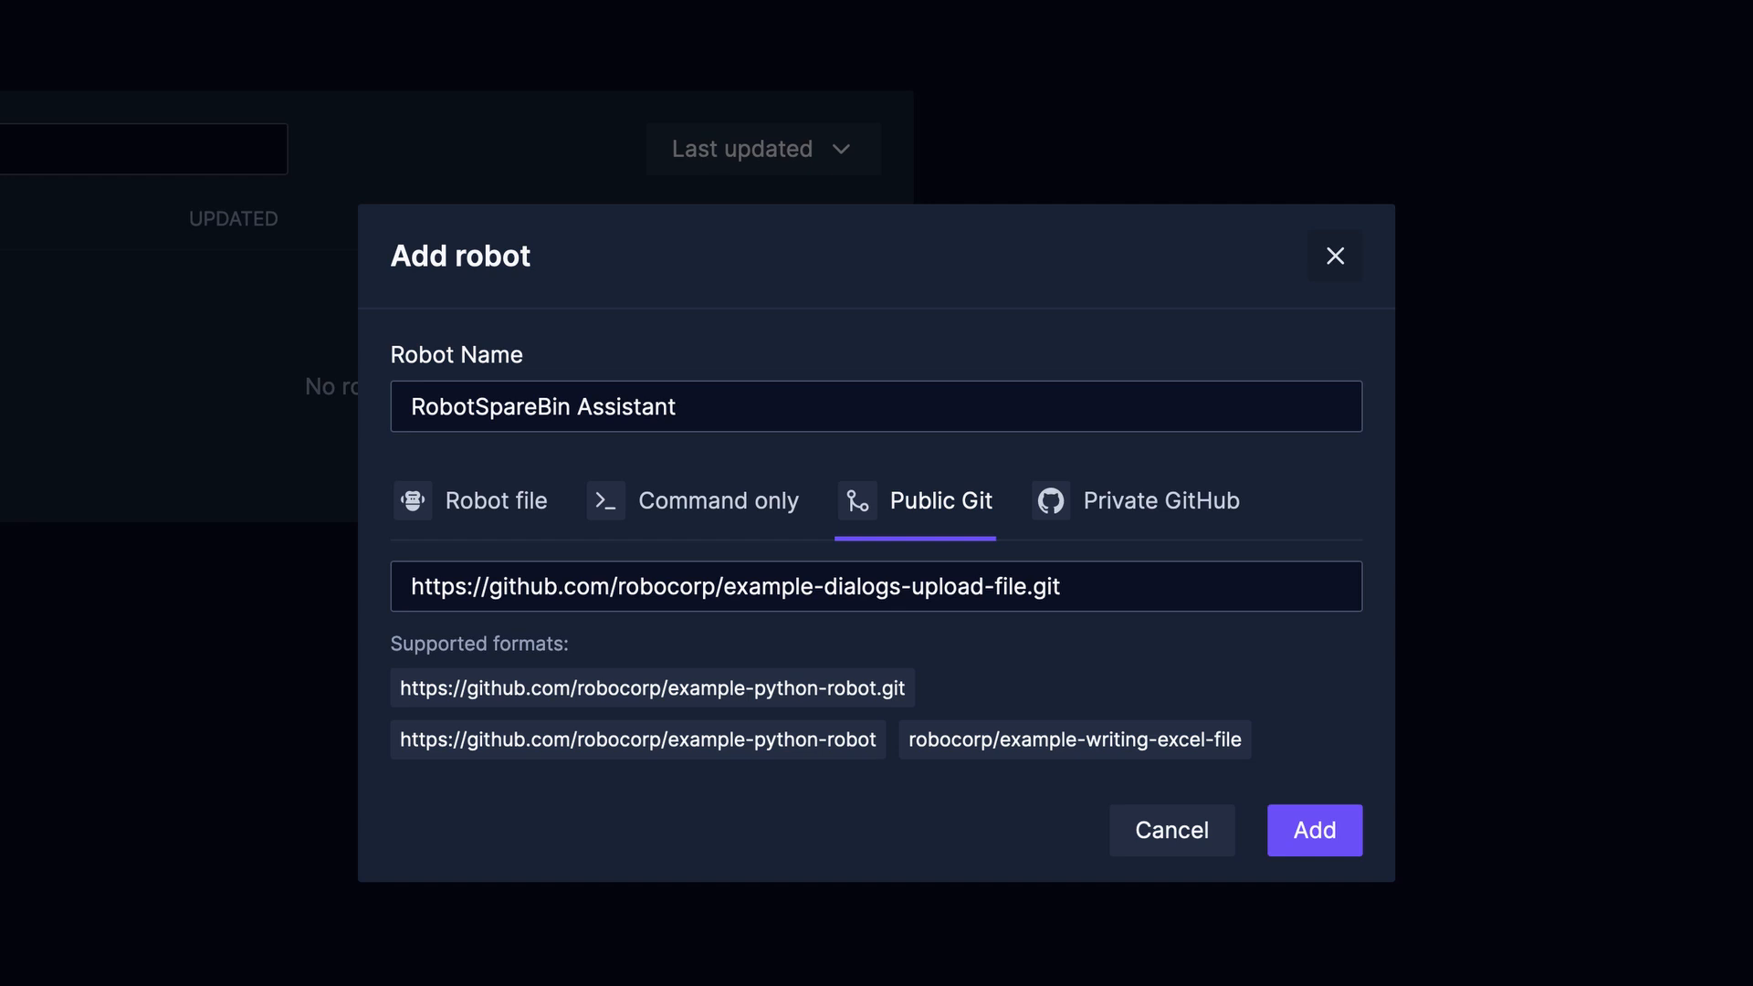
Add RobotSpareBin Assistant from the example-dialogs-upload-file repo and view Assistants
click(1314, 830)
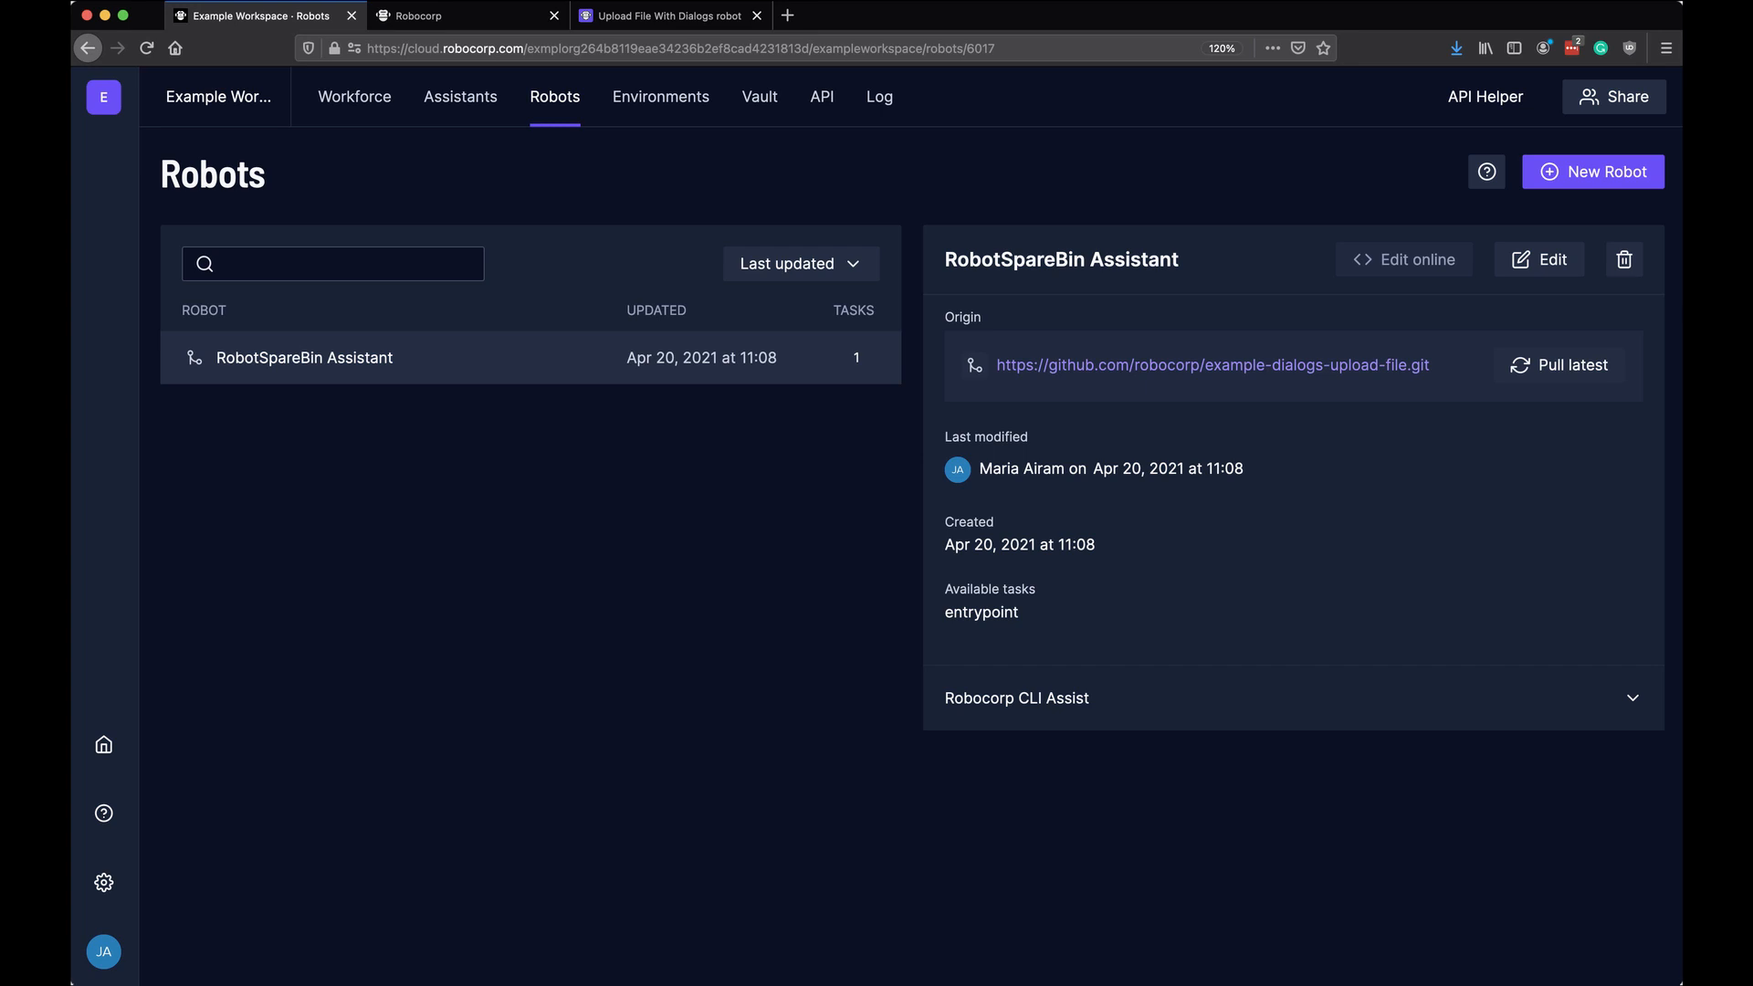
click(460, 96)
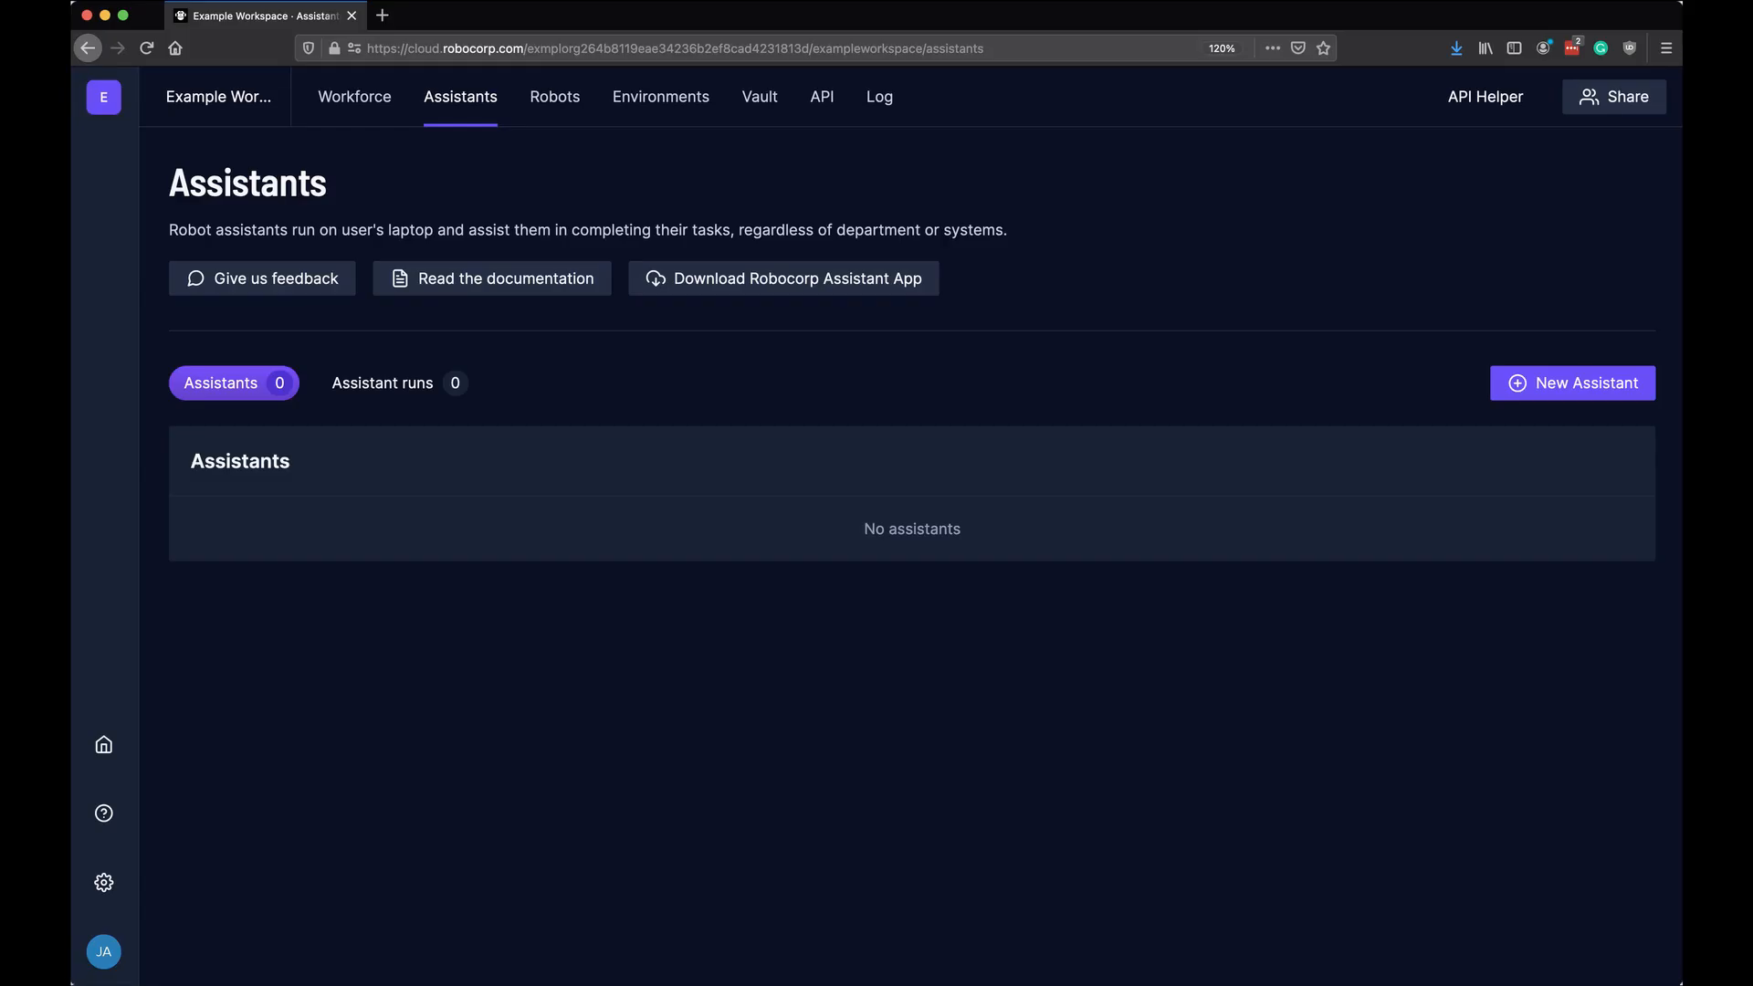
Create assistant 'RobotSpareBin Assistant' using the robot's entrypoint task
click(1570, 382)
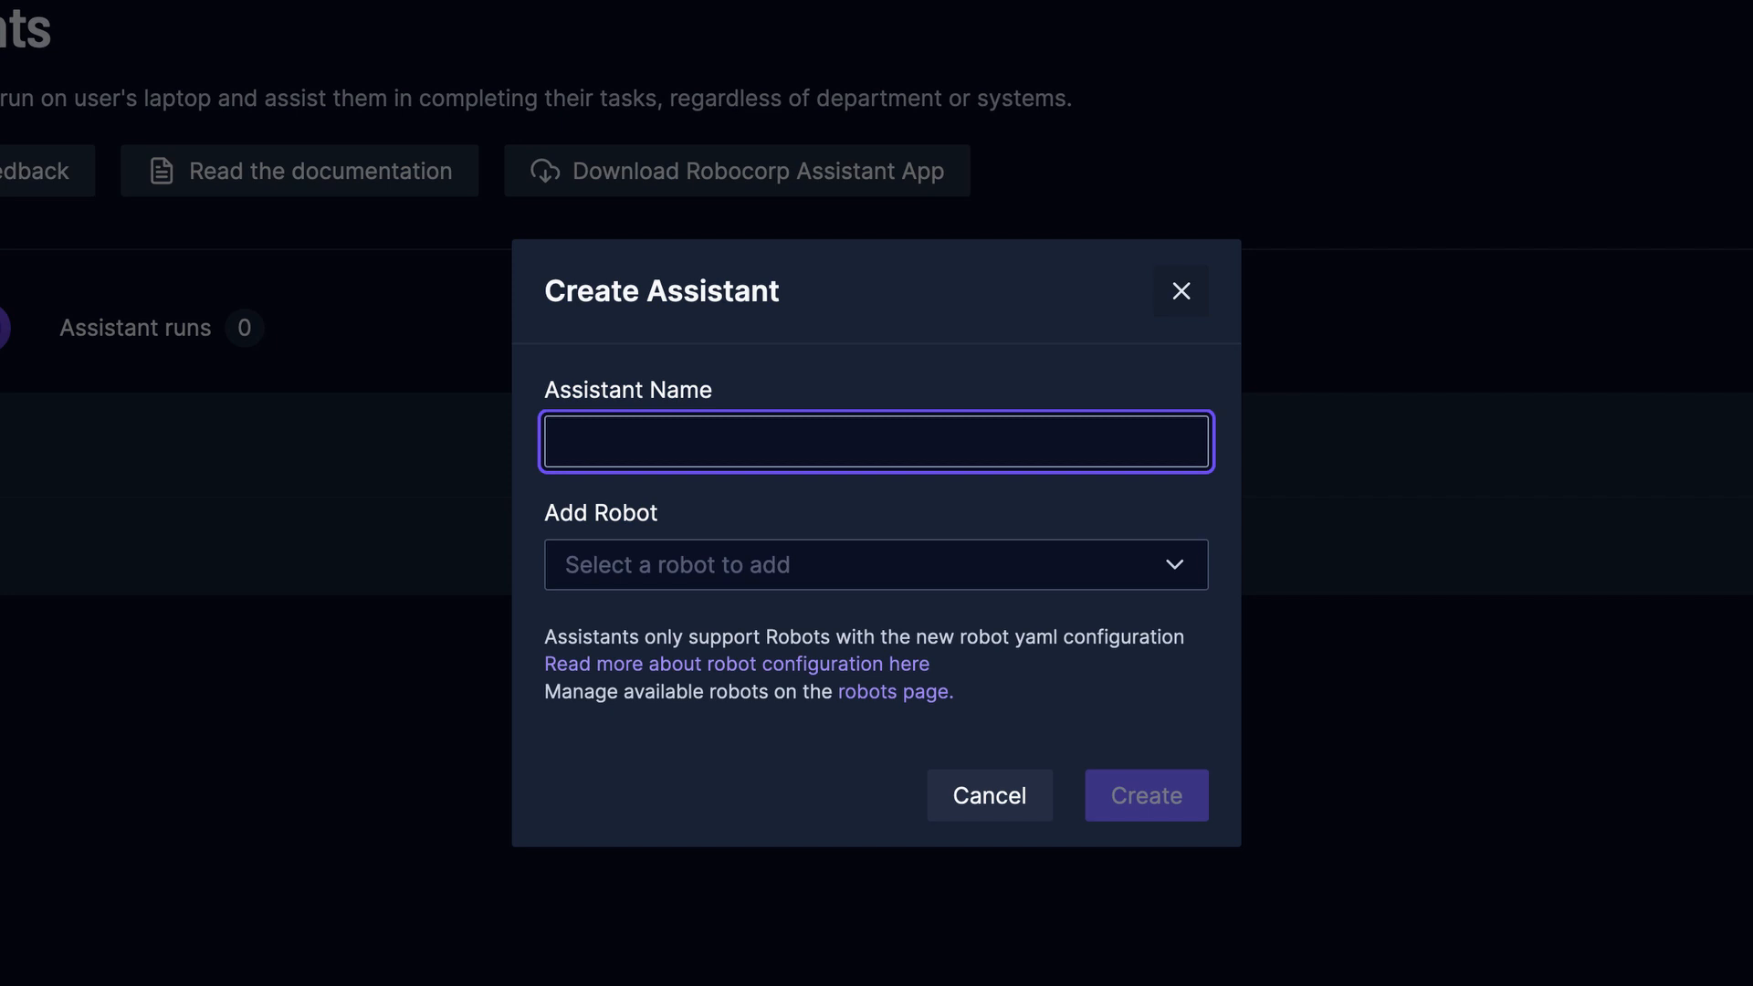
text(RobotSpareBin Assistant)
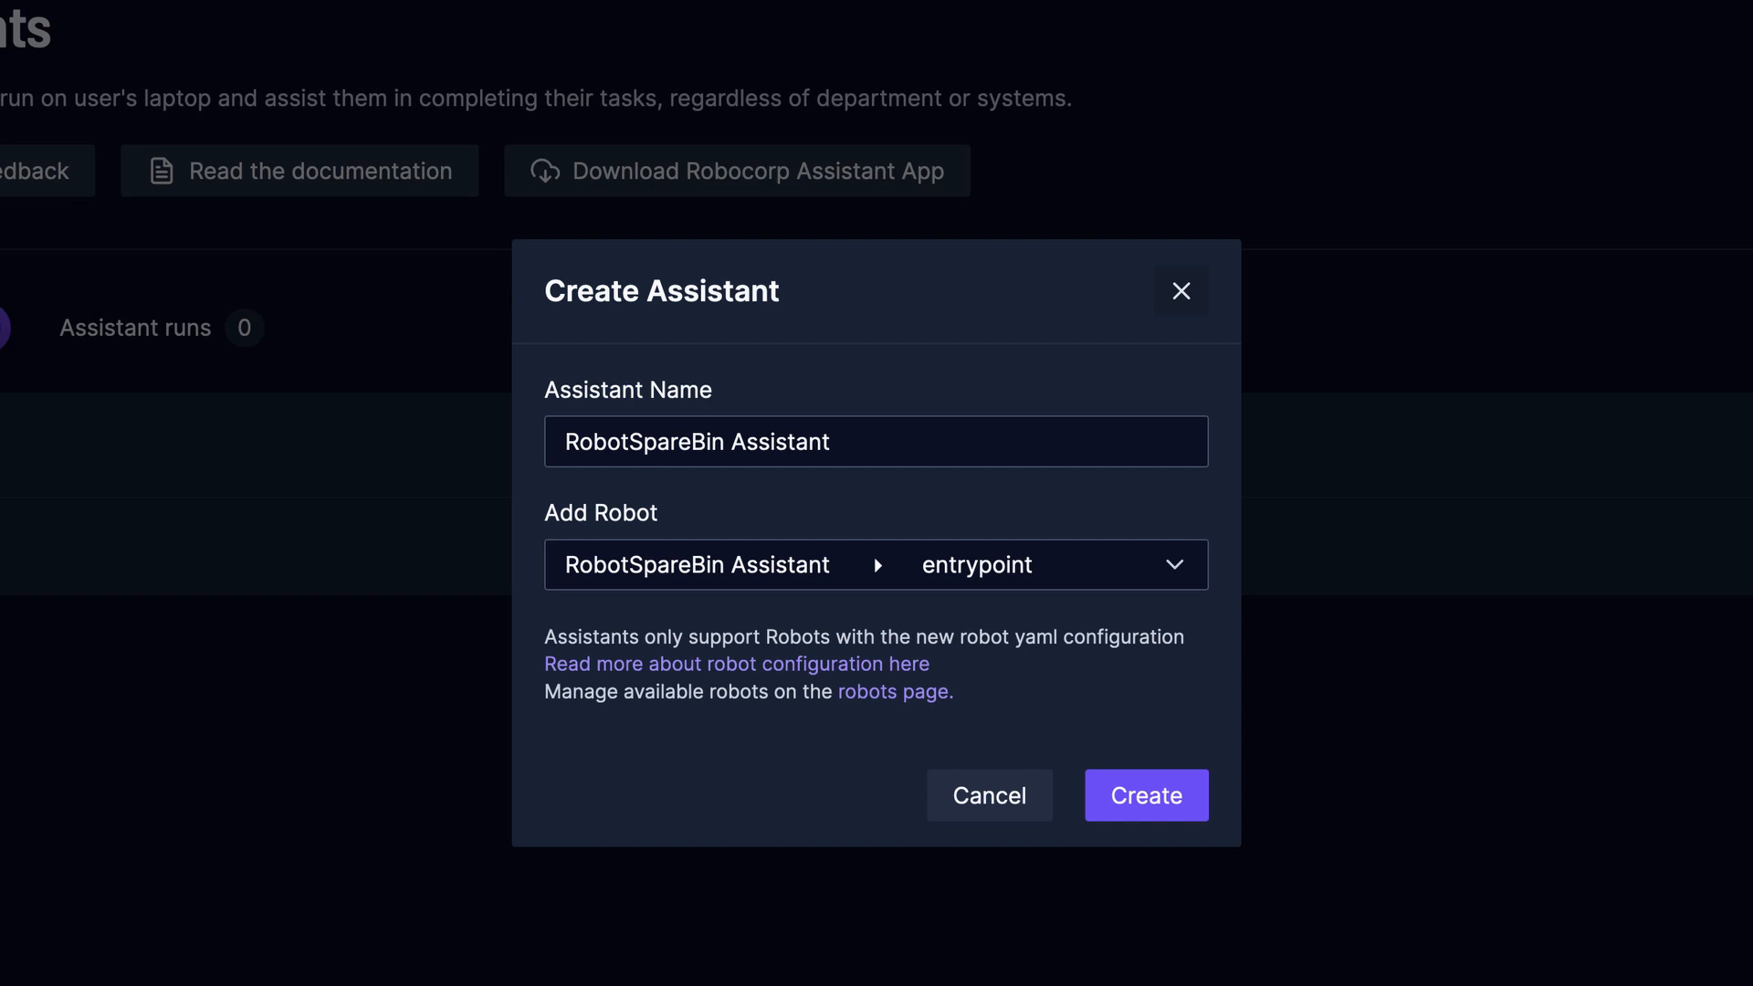
click(1145, 795)
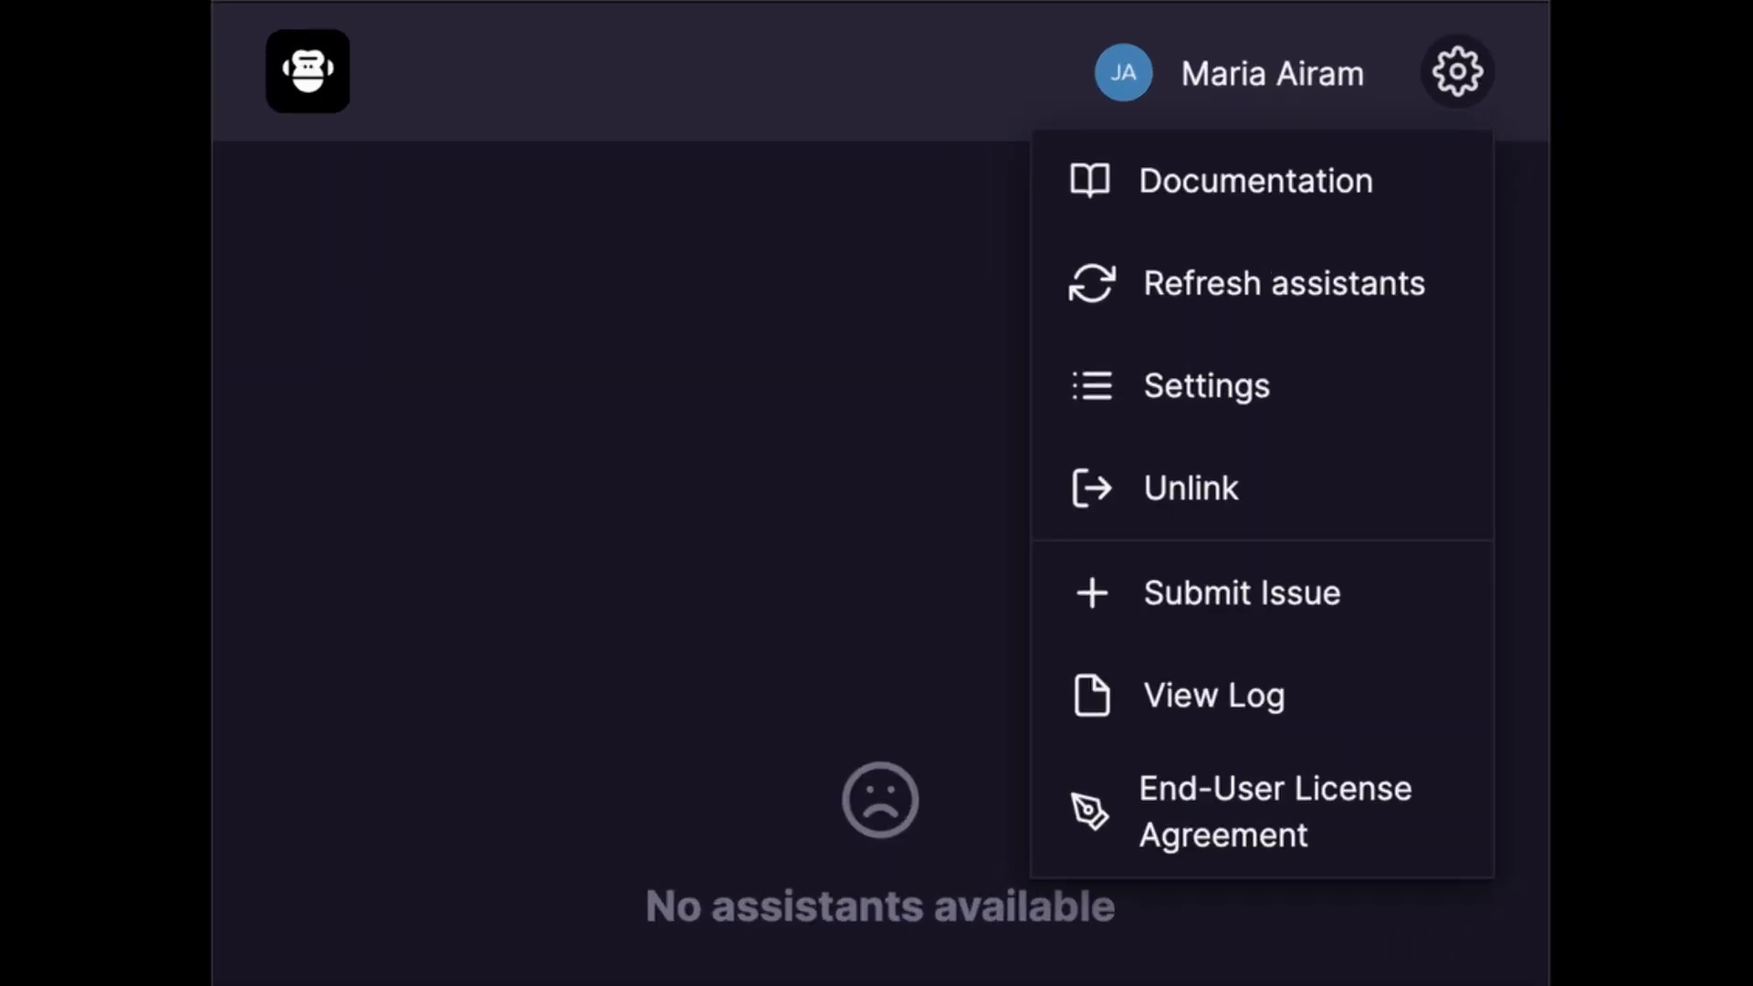
Refresh the assistants list and install RobotSpareBin Assistant locally
click(1283, 282)
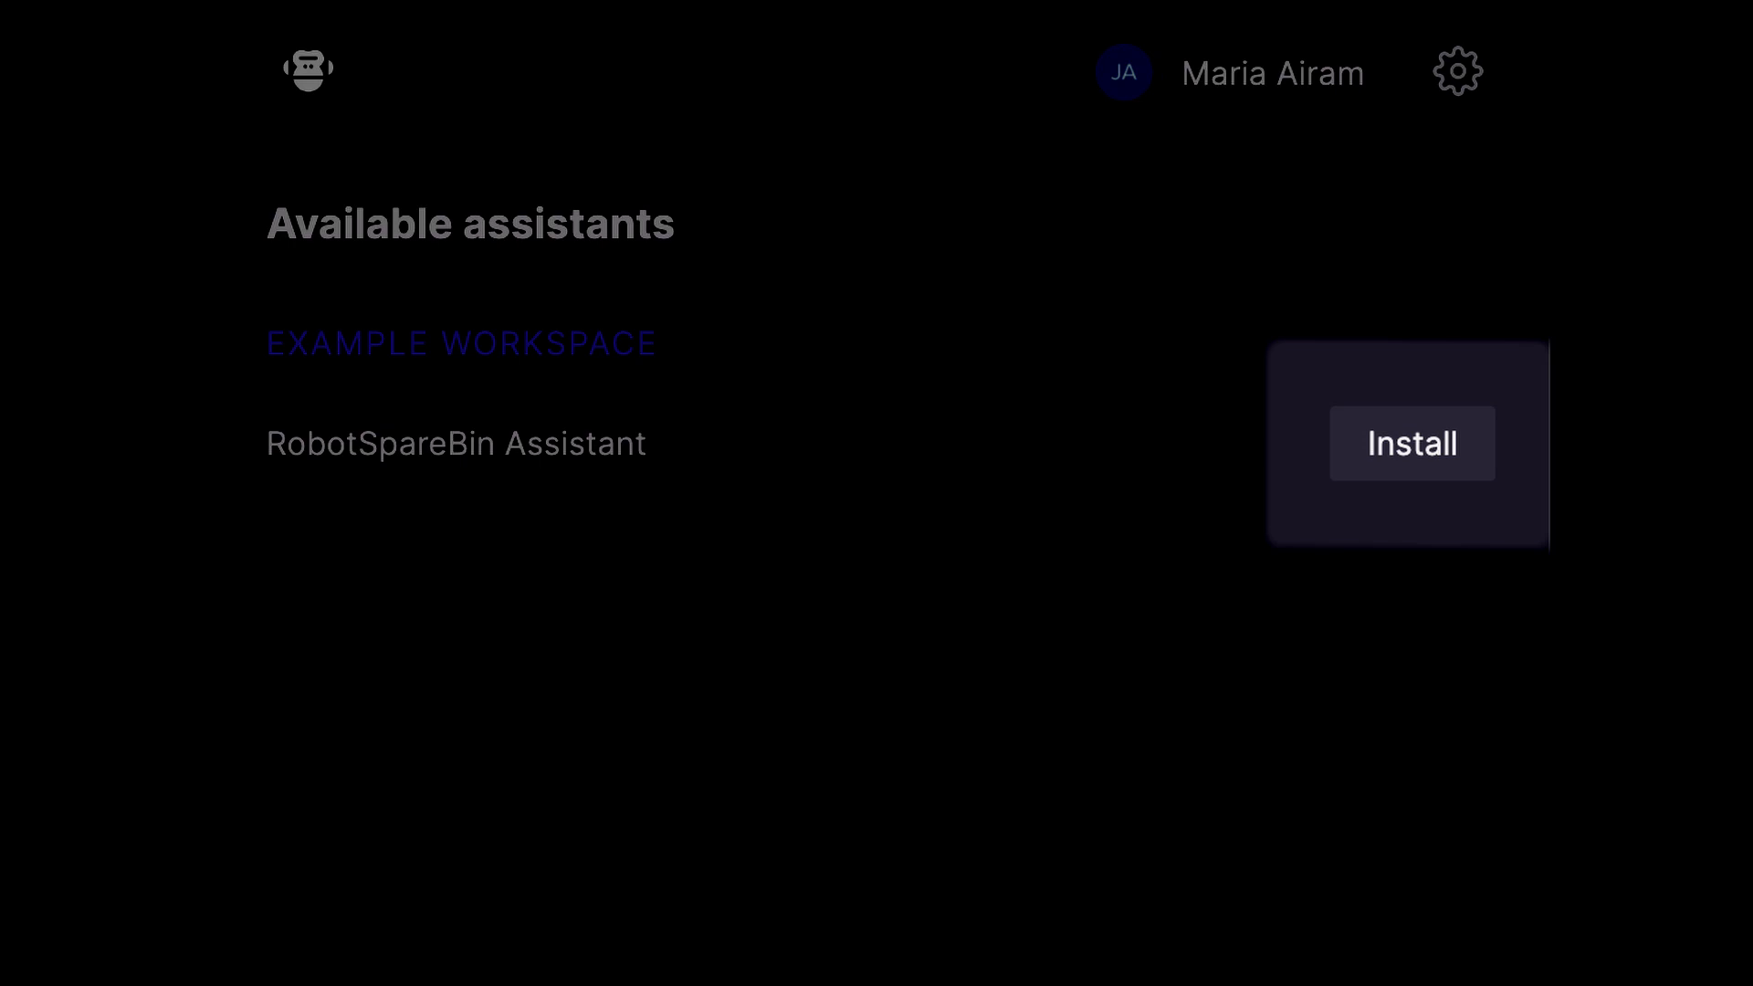
click(1410, 443)
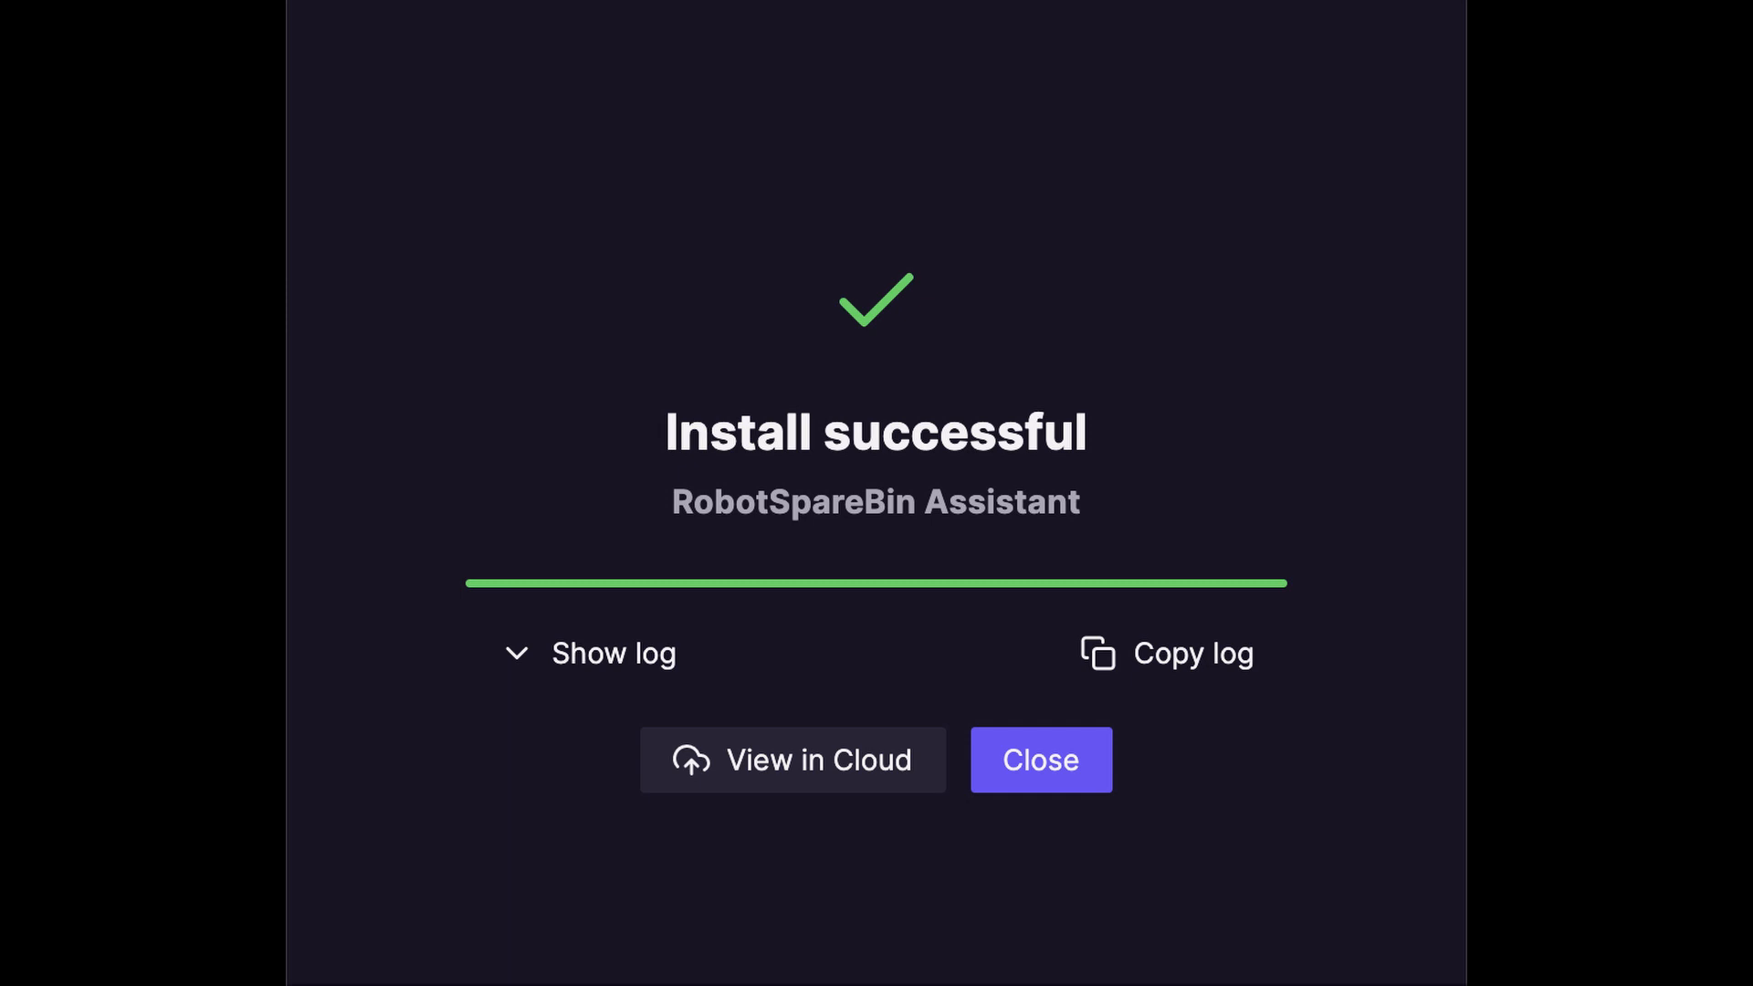
click(1039, 759)
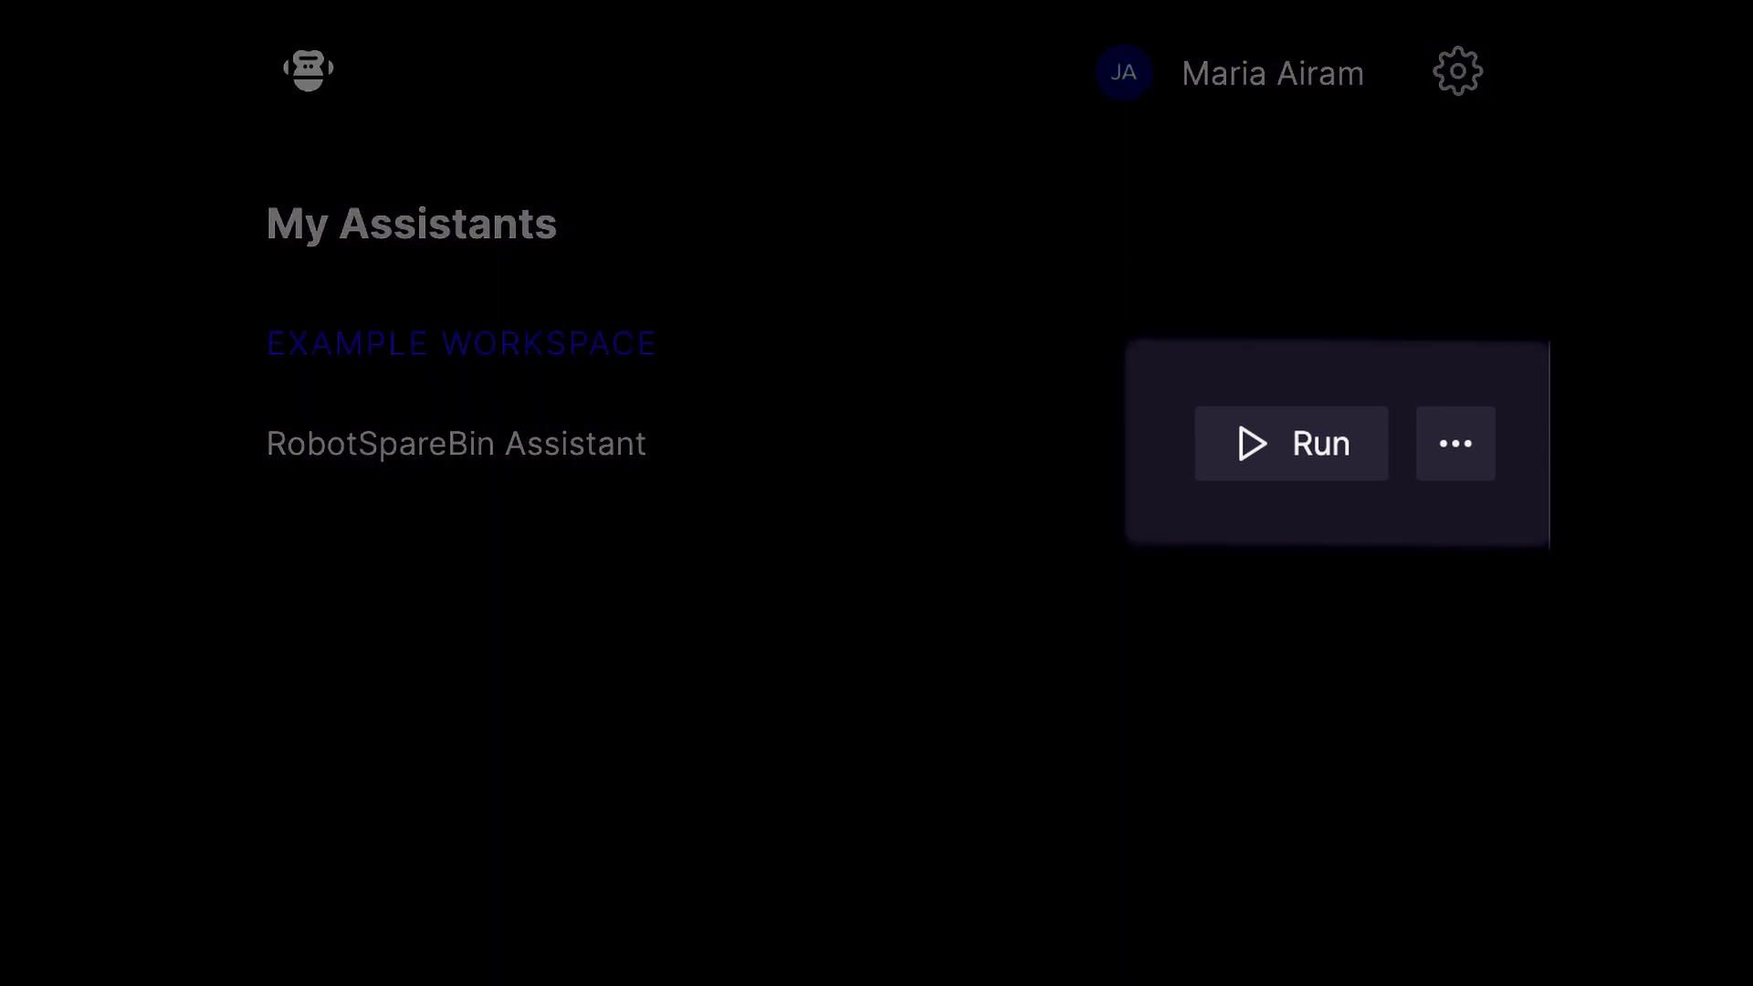
Run RobotSpareBin Assistant and submit ExampleExcelFile.xlsx as its sales data
click(1289, 443)
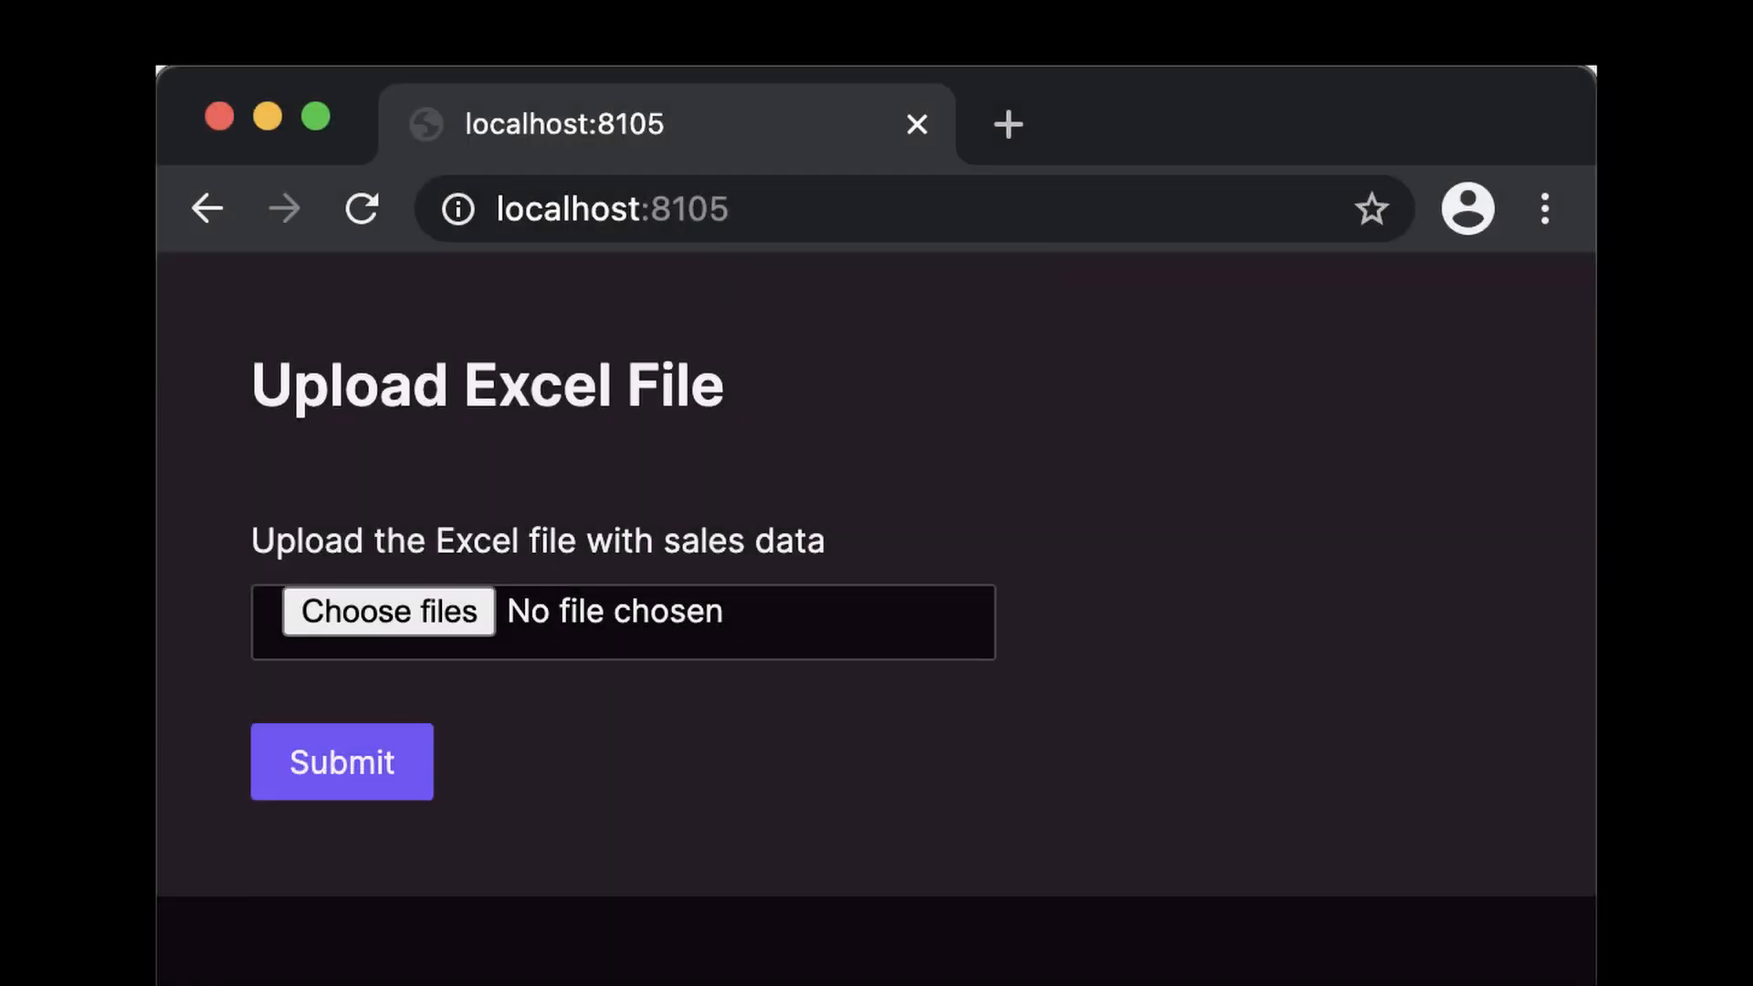
click(389, 611)
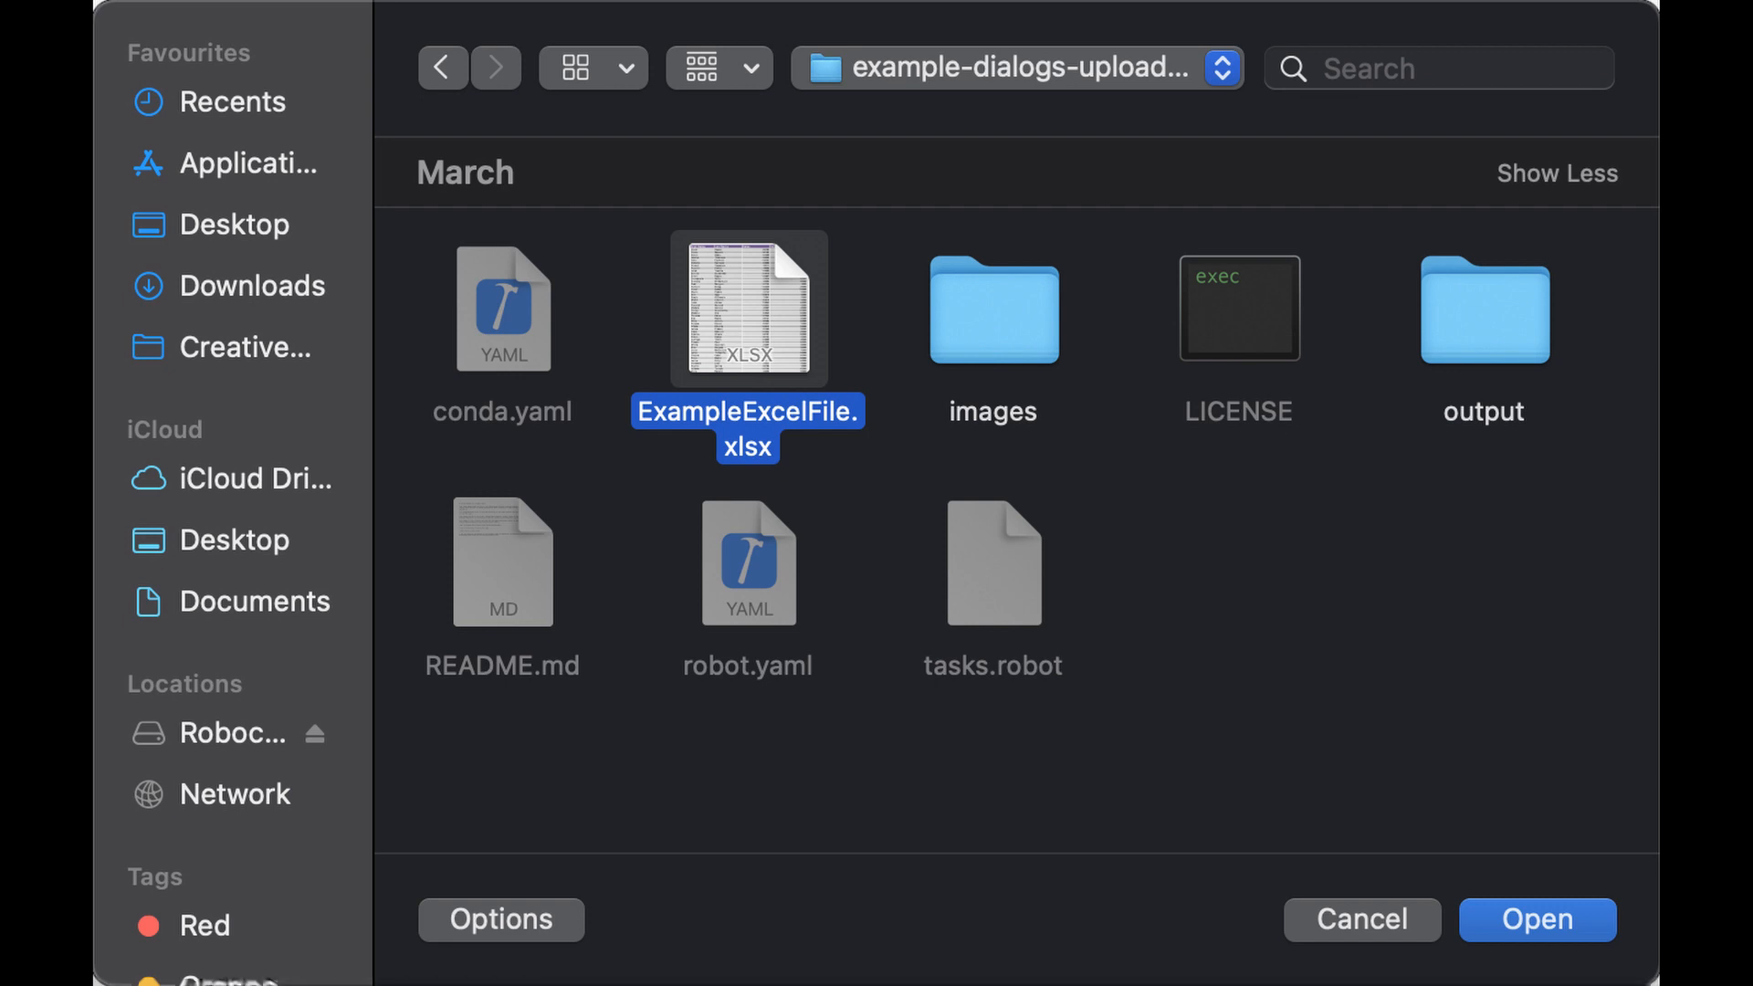
click(1535, 919)
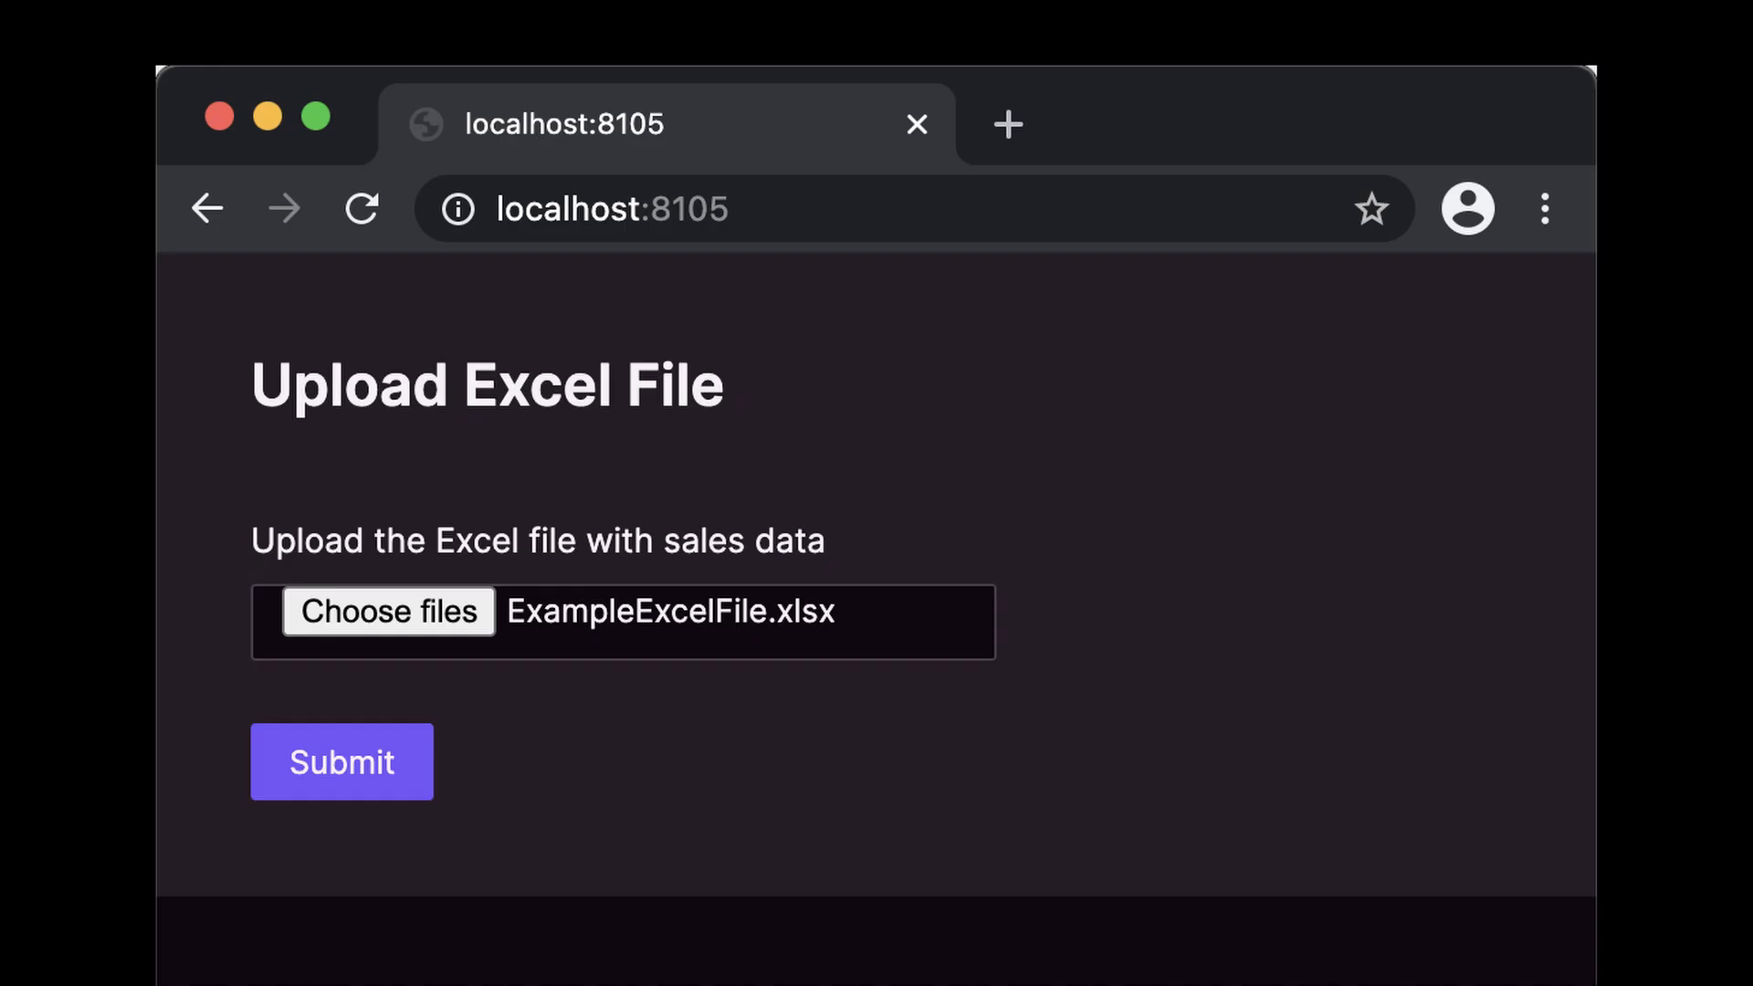
click(343, 762)
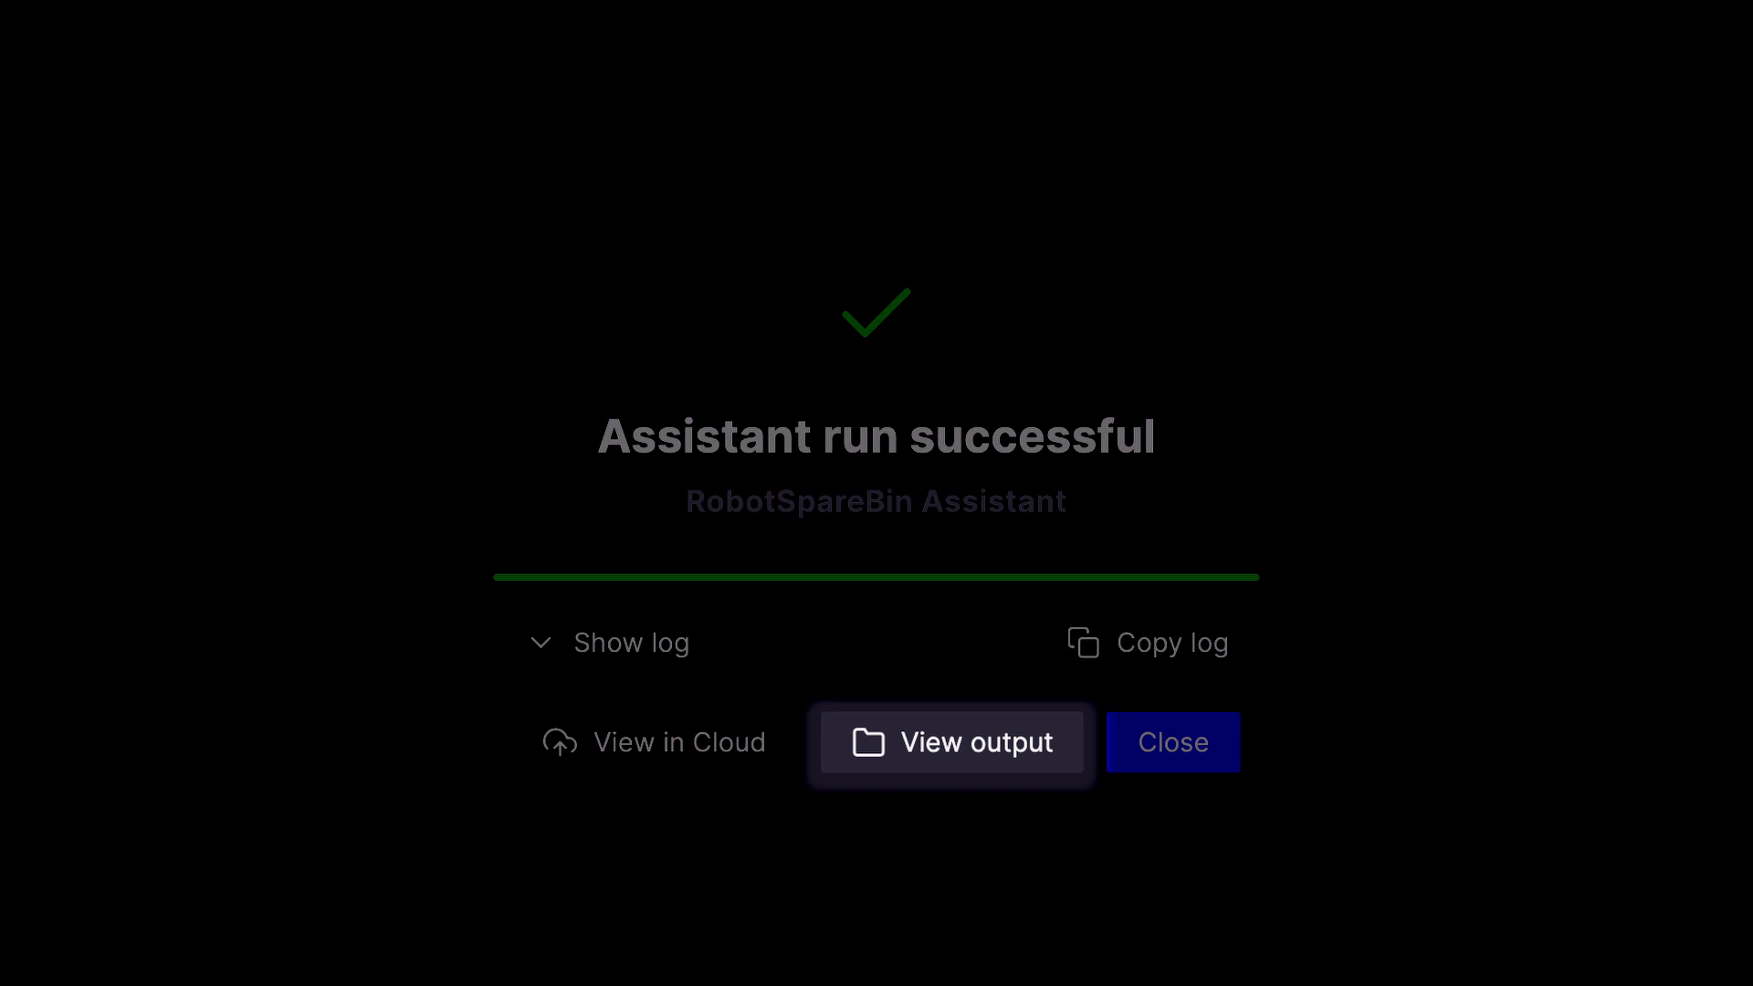
Open the run's output folder and its sales_summary.png output file
click(952, 741)
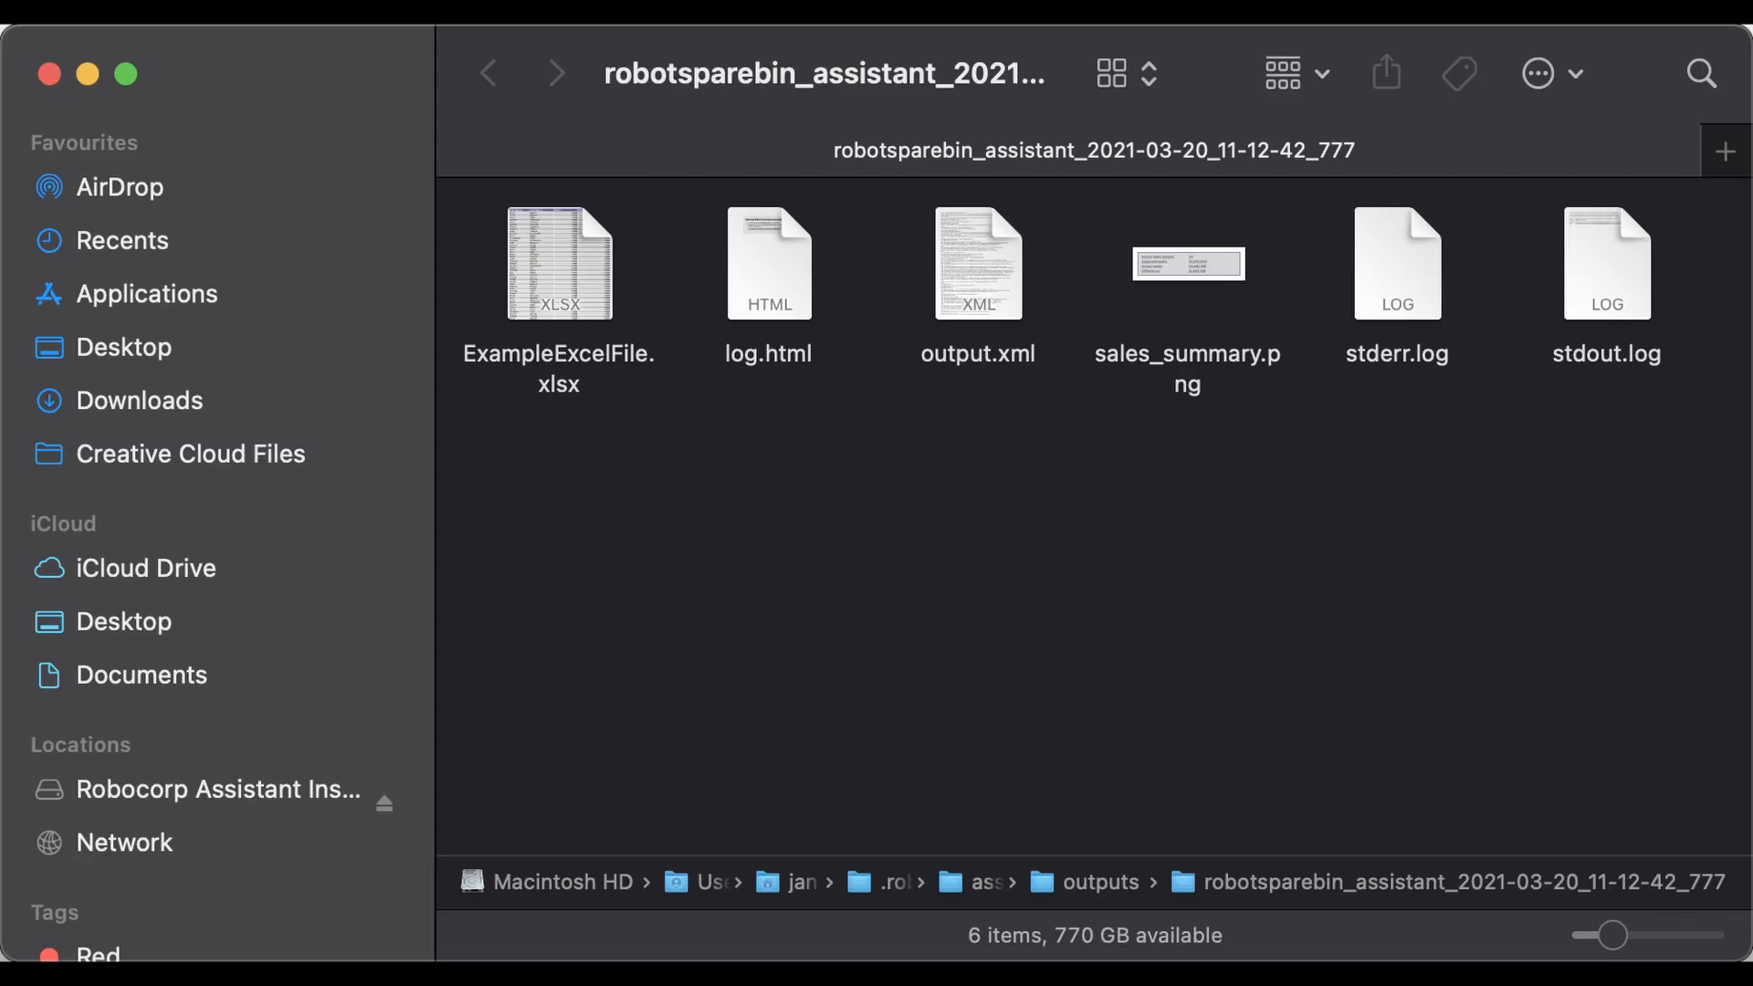
double_click(1187, 263)
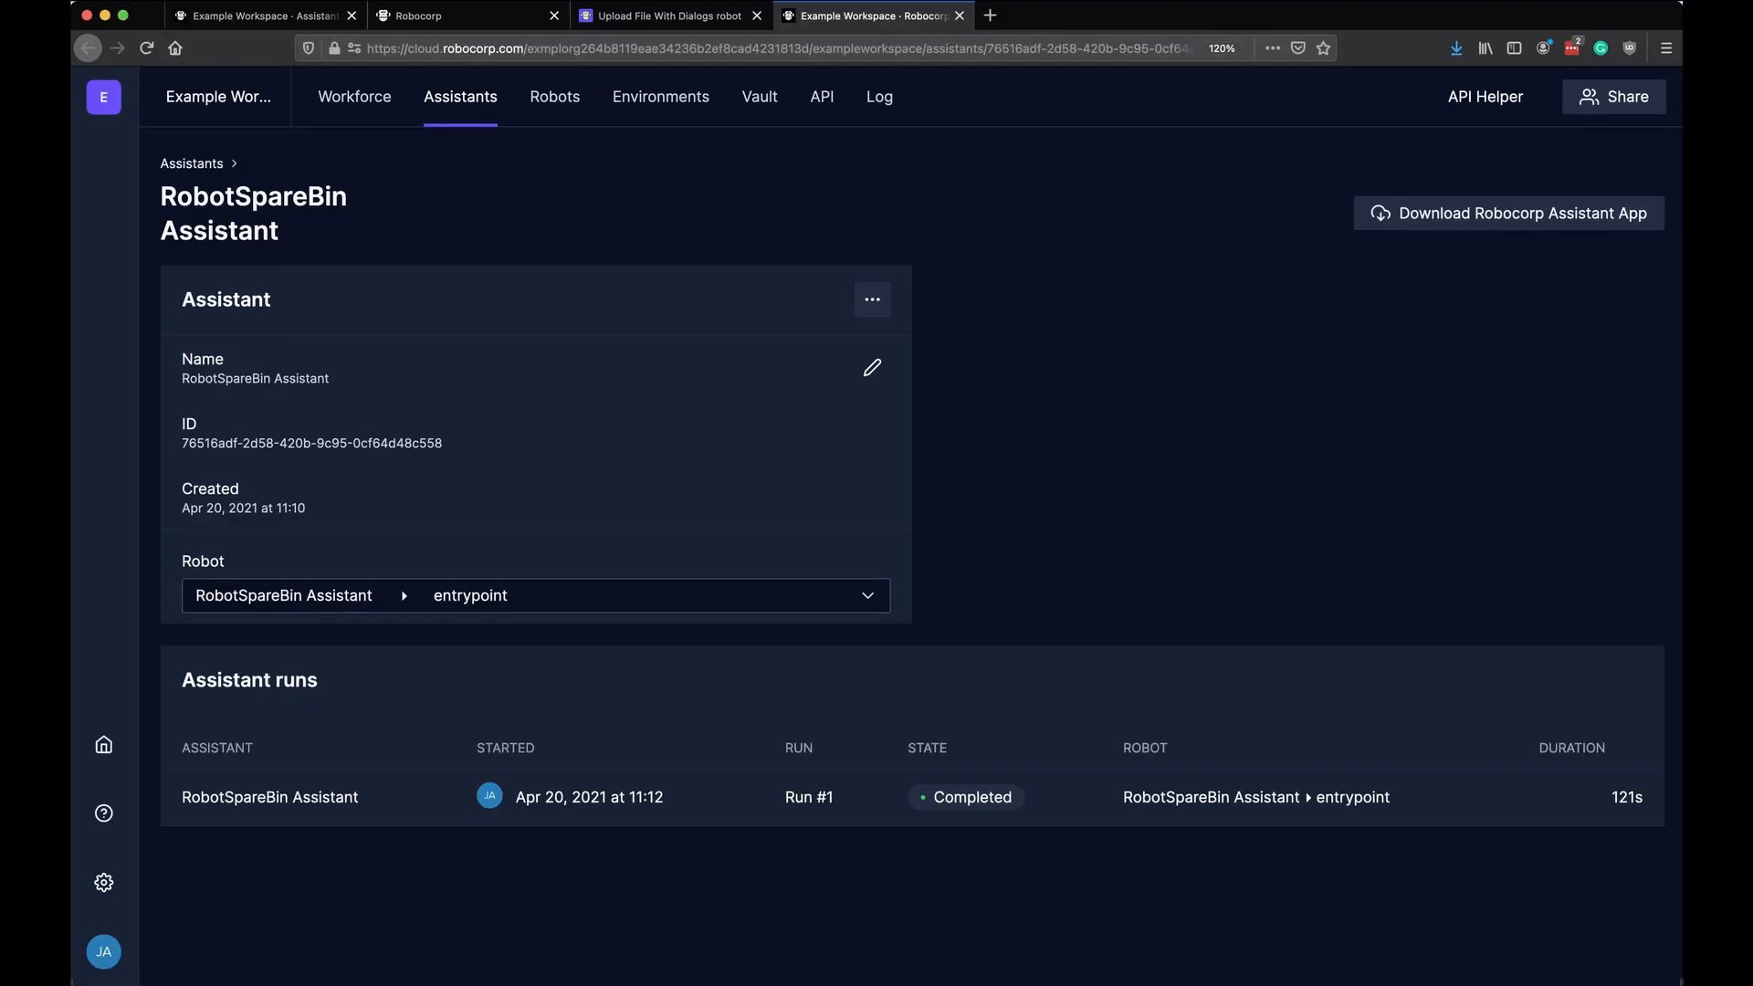
Open Run #1 from the Assistant runs table to view its results and six artifacts
click(808, 797)
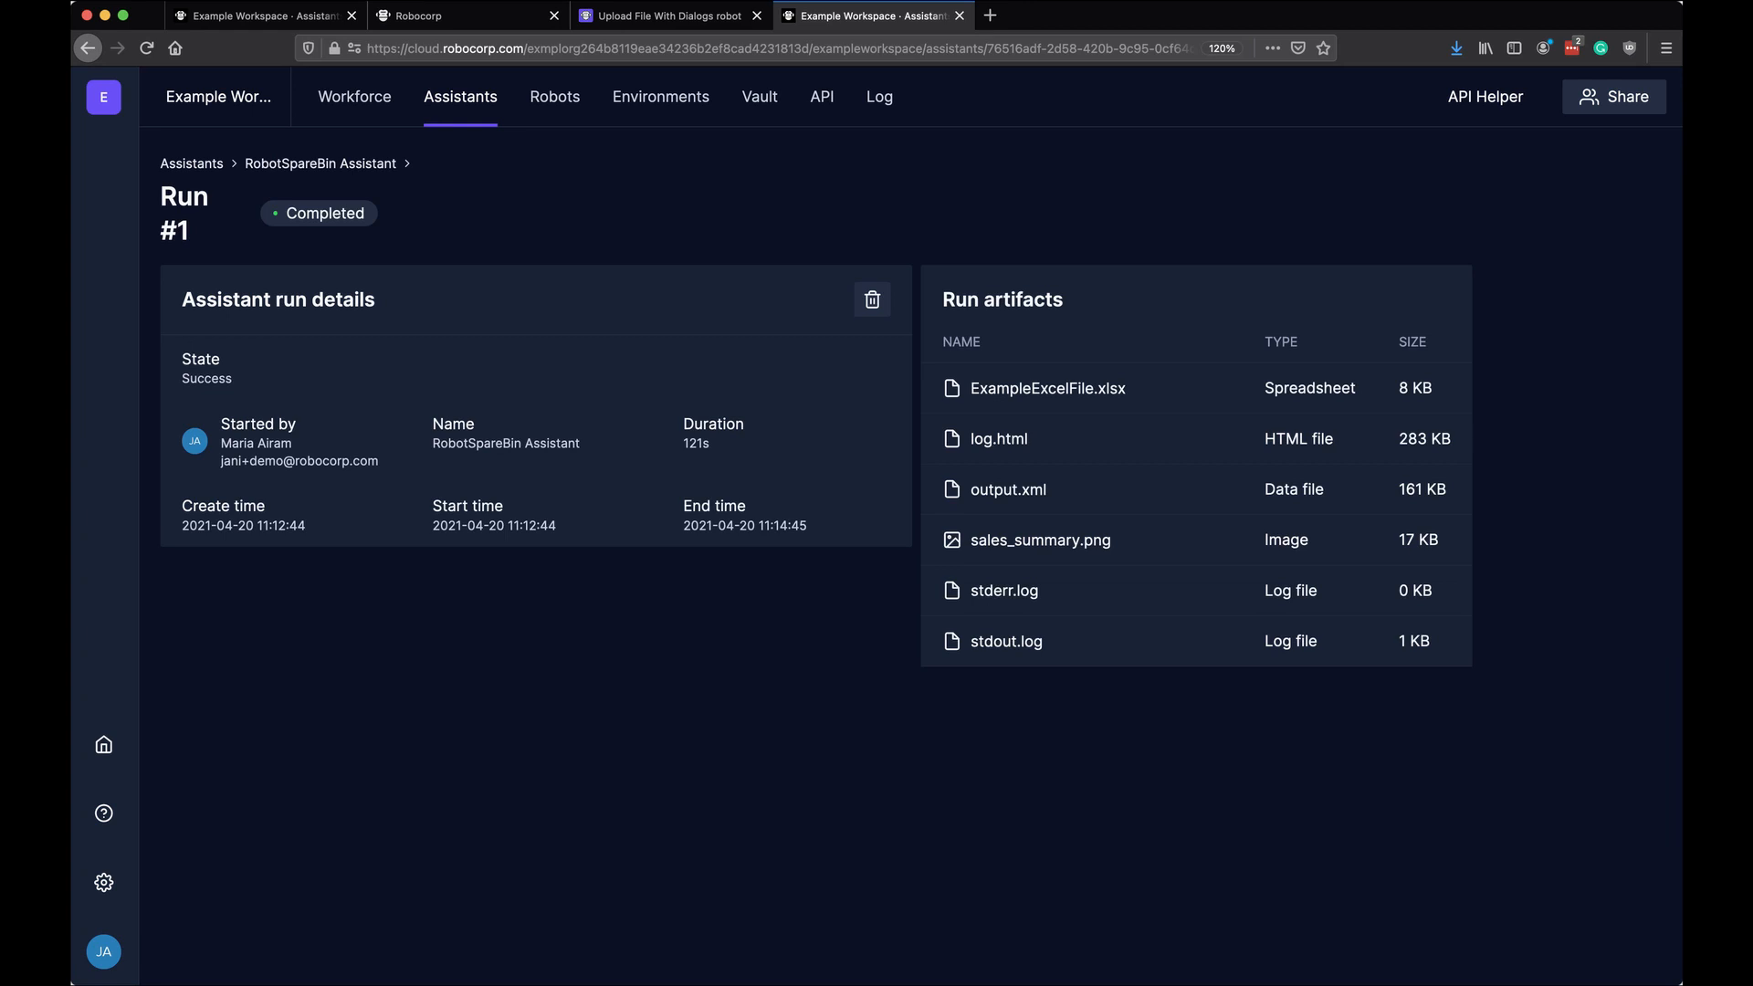